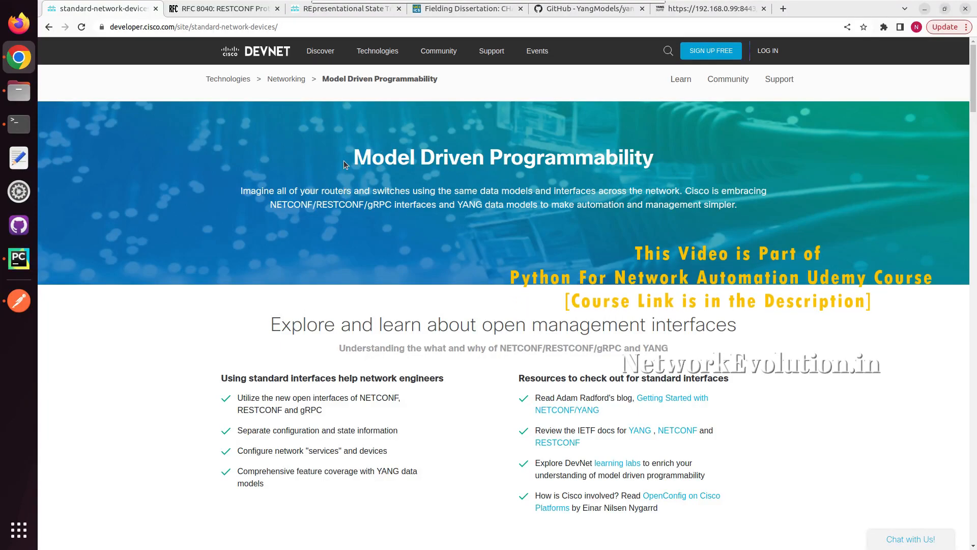
pyautogui.moveTo(359, 158)
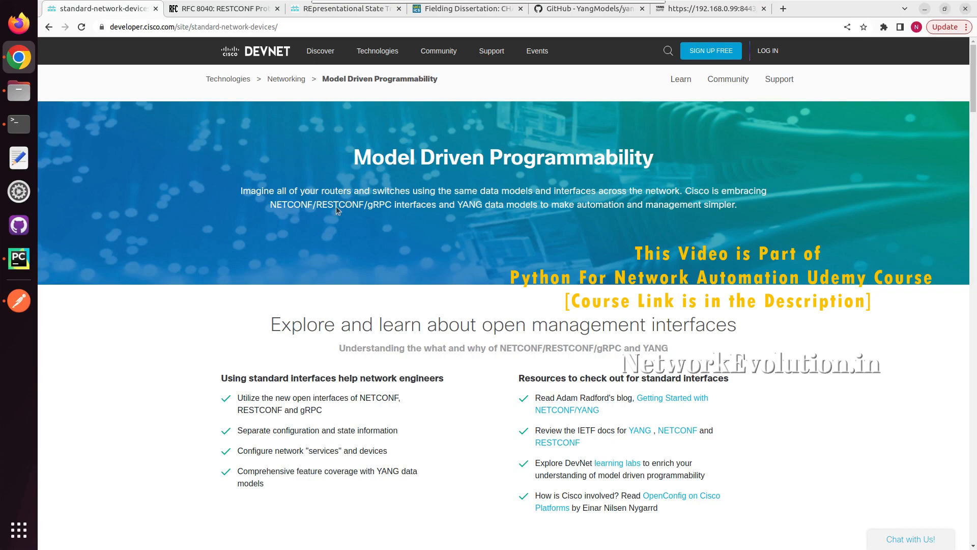
# - Skim the YangModels yang repository, then bring up the DevNet RESTCONF link's context menu
pyautogui.doubleClick(327, 205)
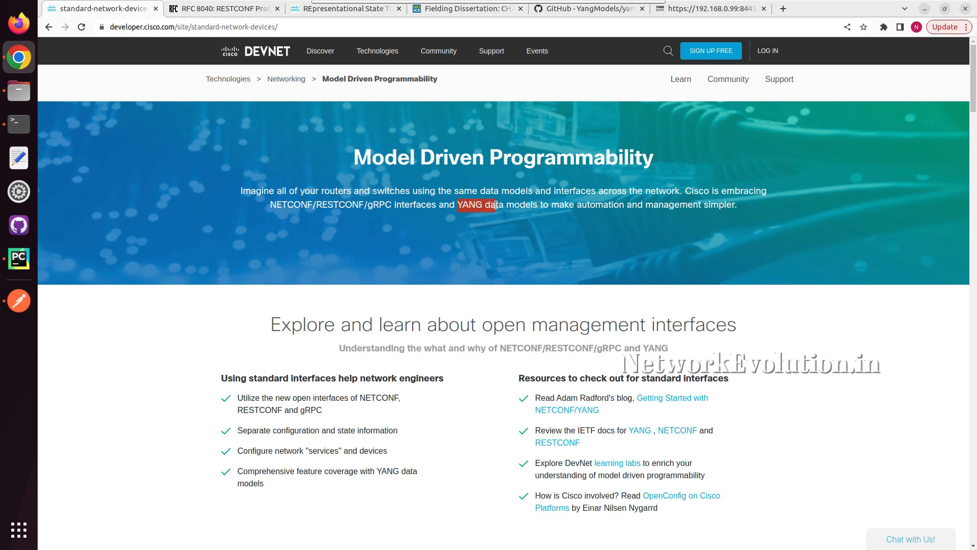
pyautogui.click(586, 9)
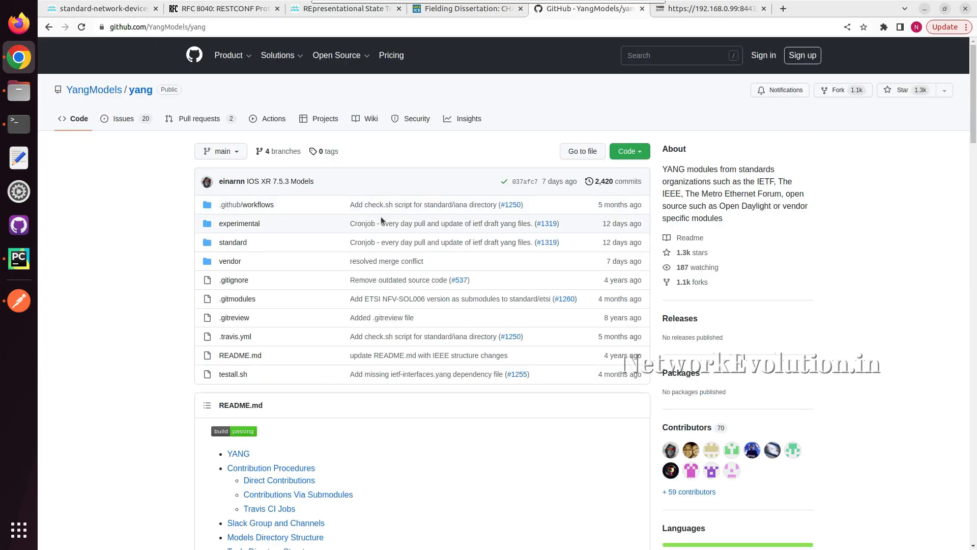
pyautogui.scroll(-3)
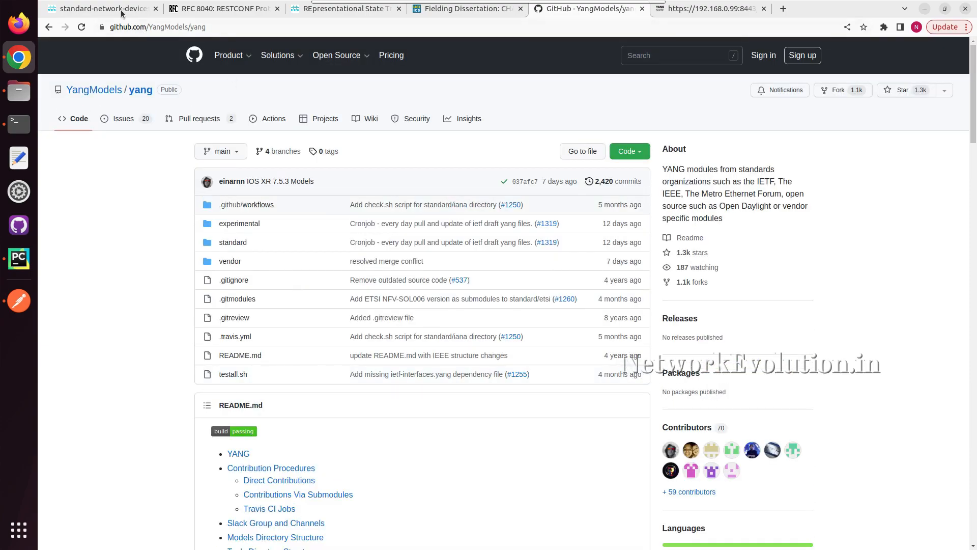
pyautogui.click(99, 9)
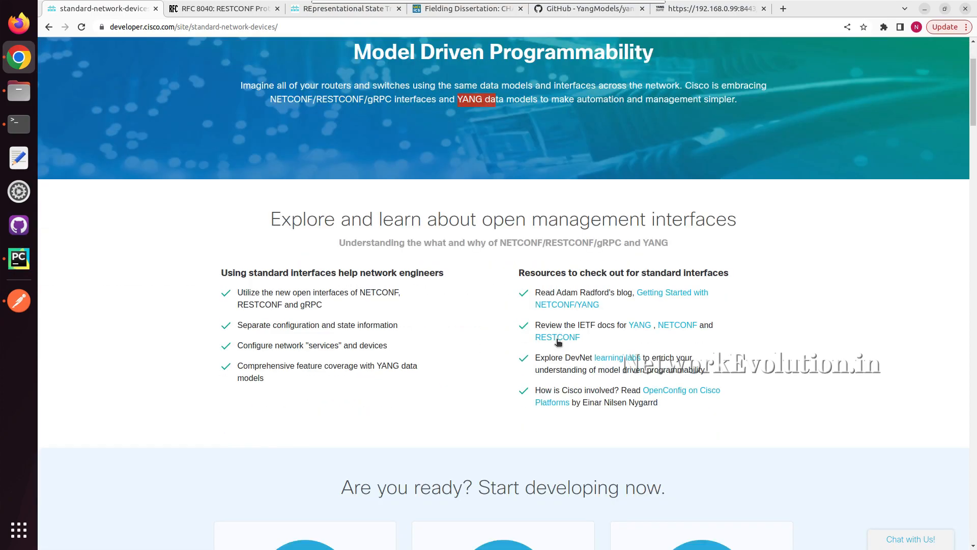
pyautogui.rightClick(556, 337)
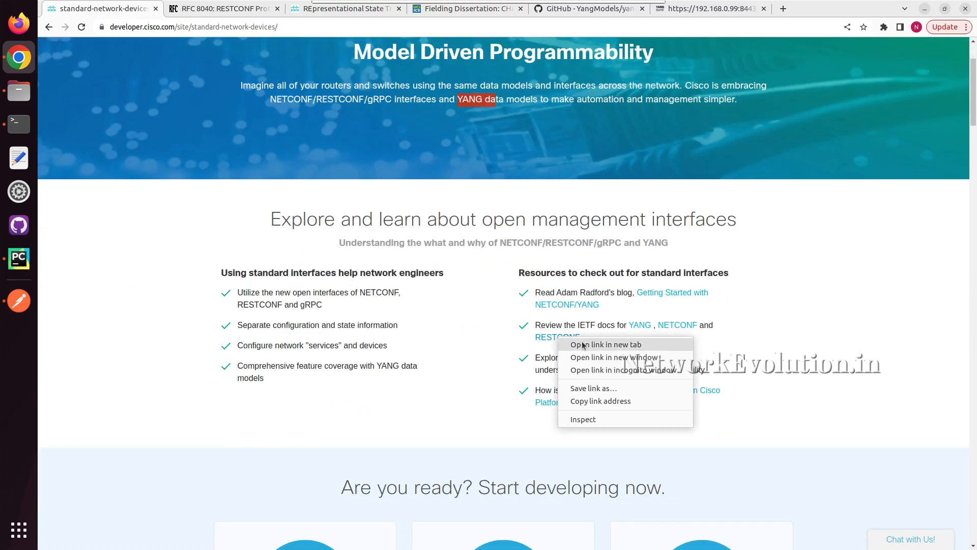
# - Open the RFC 8040 RESTCONF link in a new tab and highlight the abstract's HTTP-based protocol sentence
pyautogui.click(605, 344)
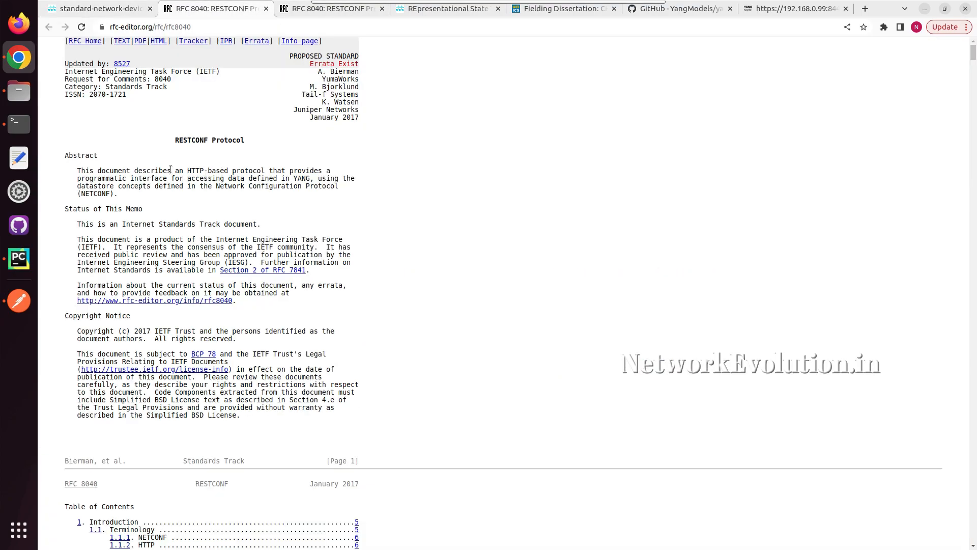
pyautogui.doubleClick(205, 170)
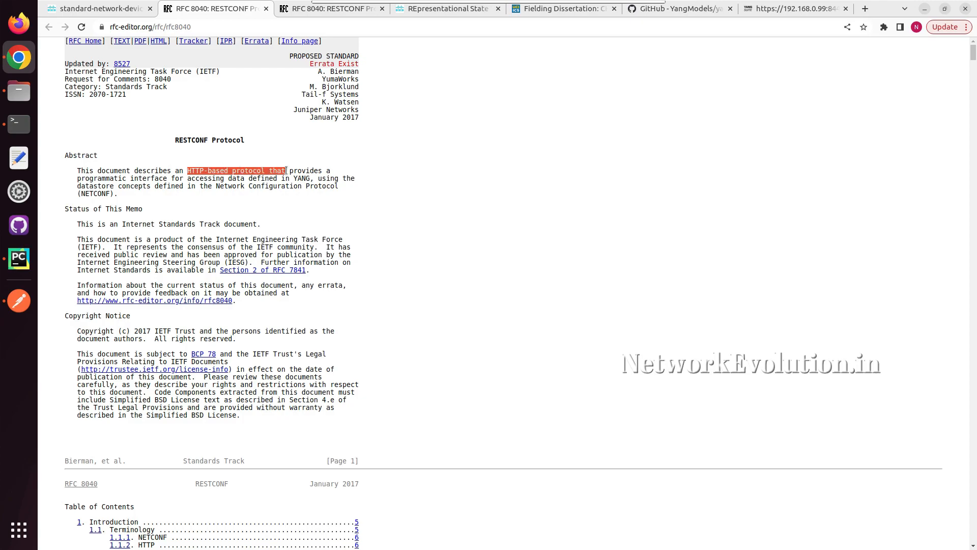
pyautogui.moveTo(285, 170); pyautogui.dragTo(280, 178)
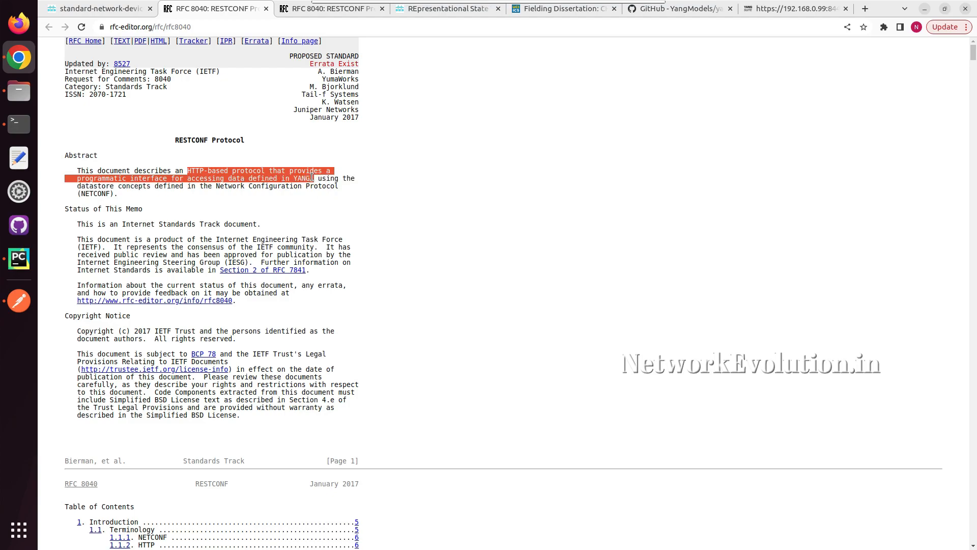
pyautogui.click(123, 187)
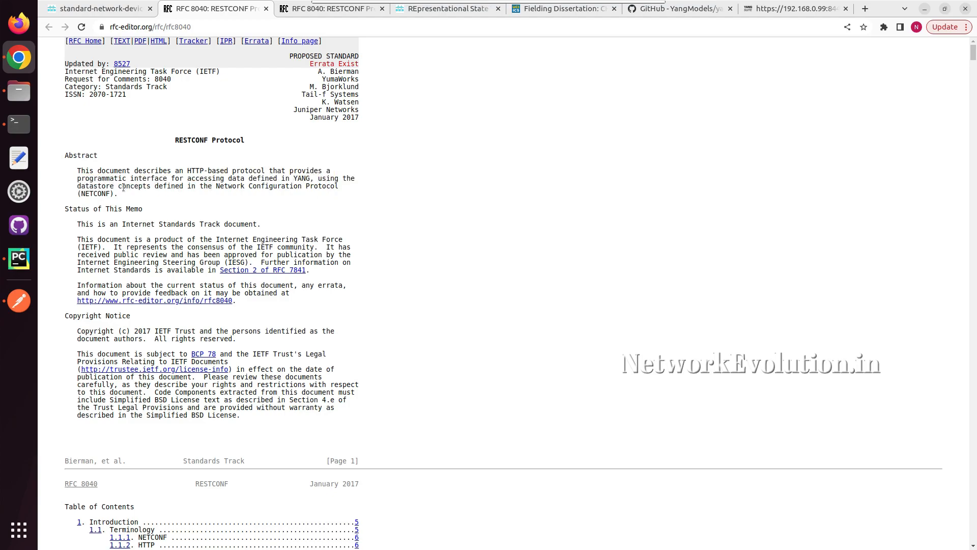
pyautogui.moveTo(115, 191)
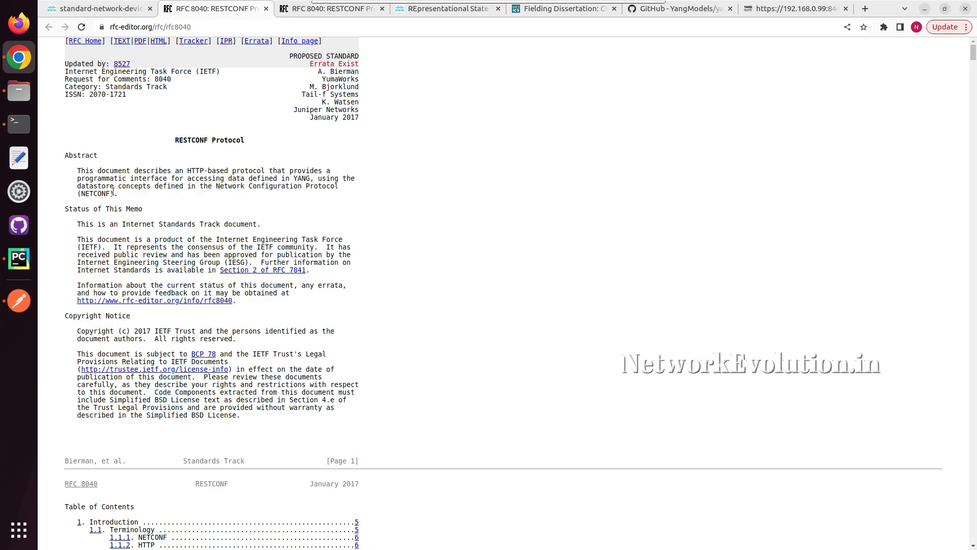
pyautogui.moveTo(141, 218)
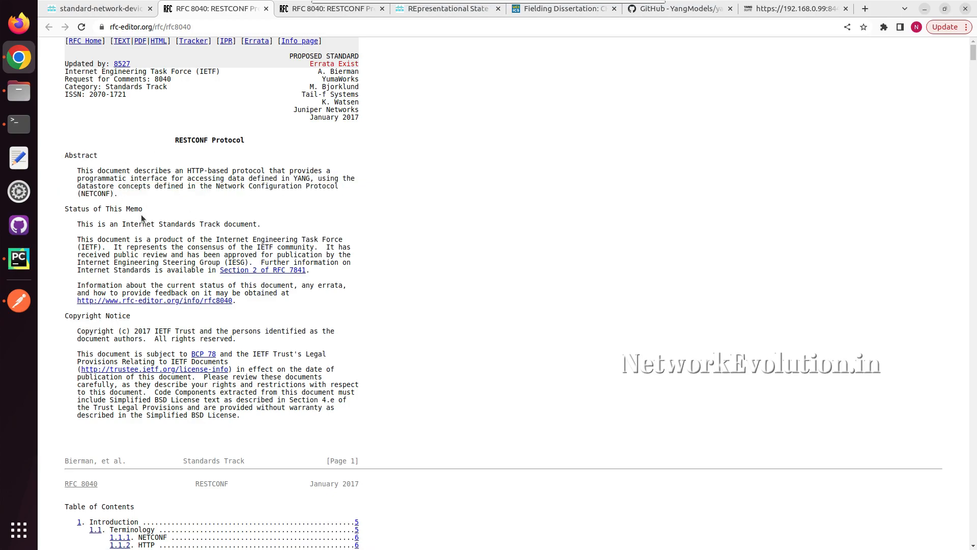
# - Scroll the table of contents, highlighting the RESTCONF Metadata and JSON Metadata Encoding Example entries
pyautogui.scroll(-3)
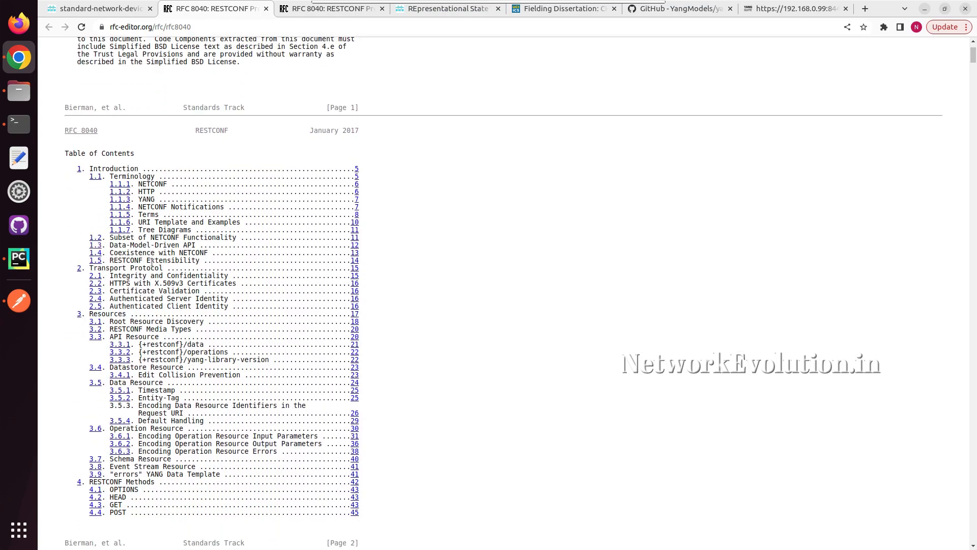
pyautogui.scroll(-3)
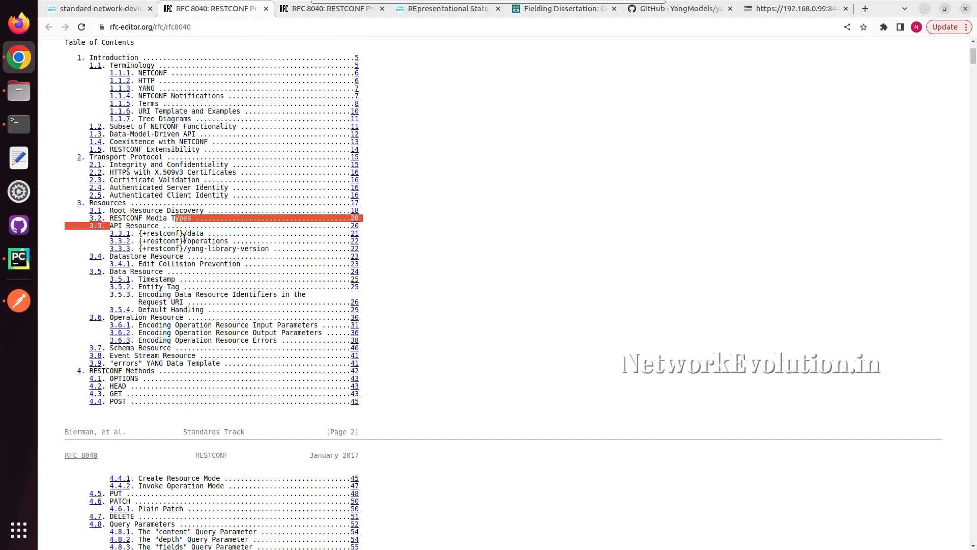
pyautogui.scroll(-3)
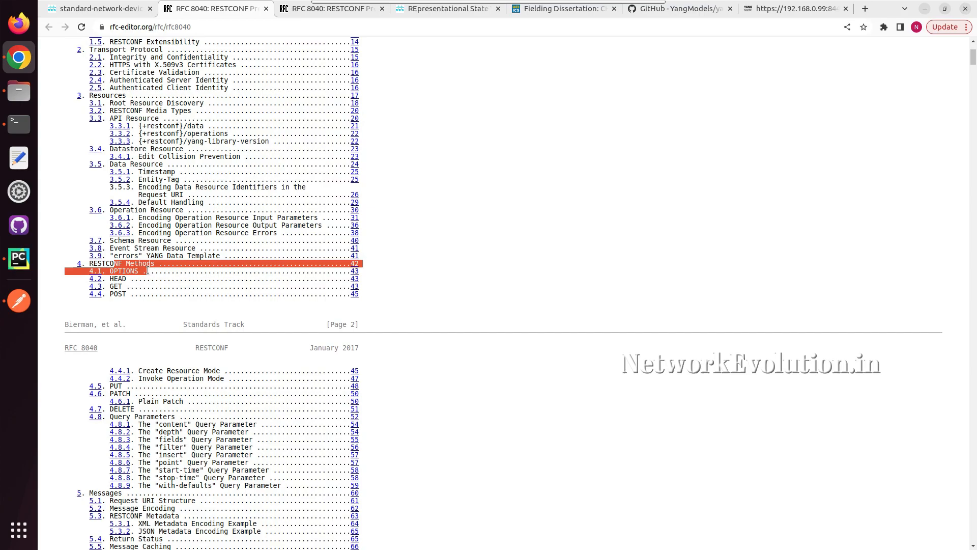
pyautogui.scroll(-3)
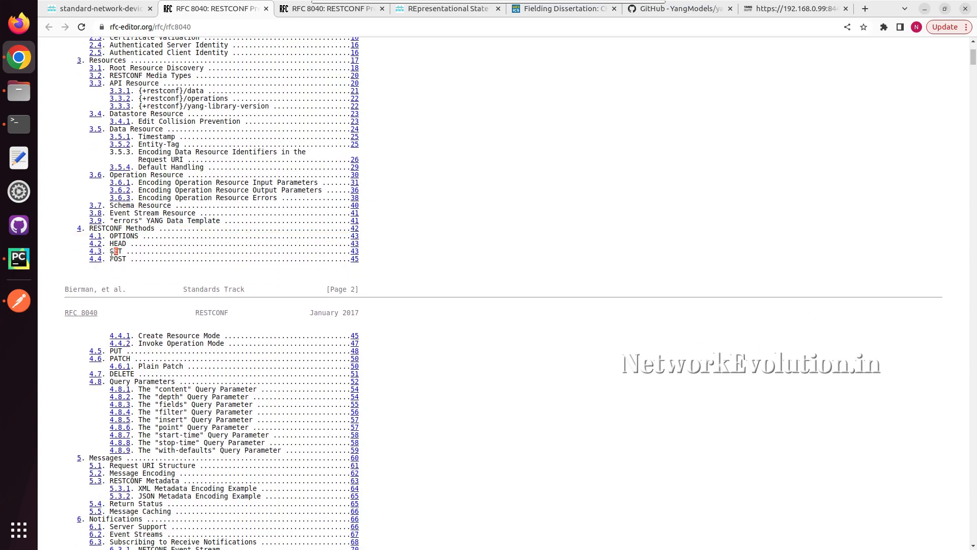
pyautogui.scroll(-3)
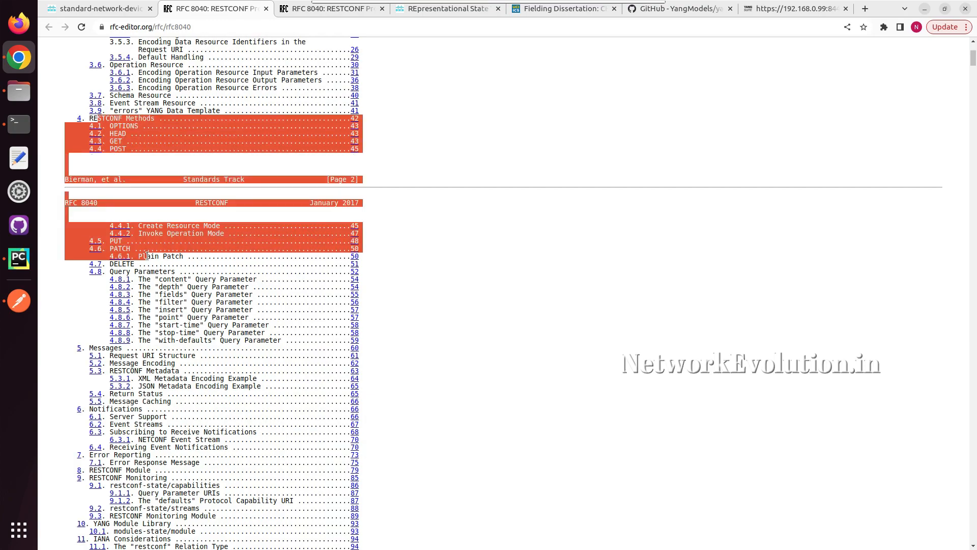
pyautogui.scroll(-3)
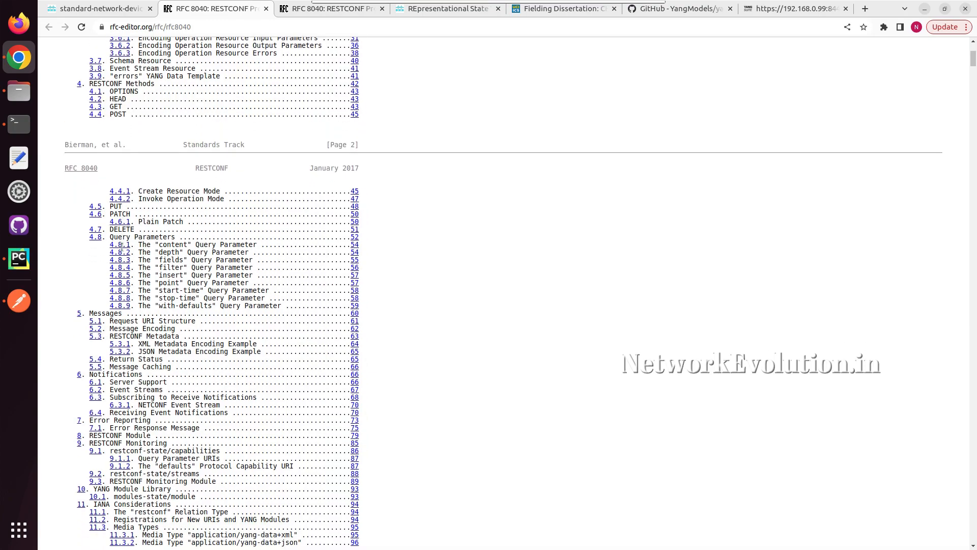
pyautogui.scroll(-3)
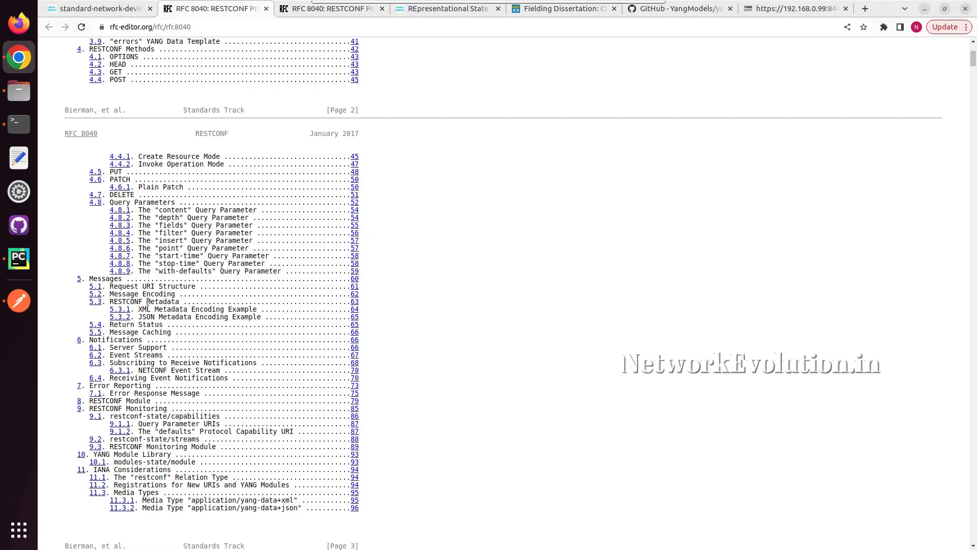
pyautogui.doubleClick(164, 301)
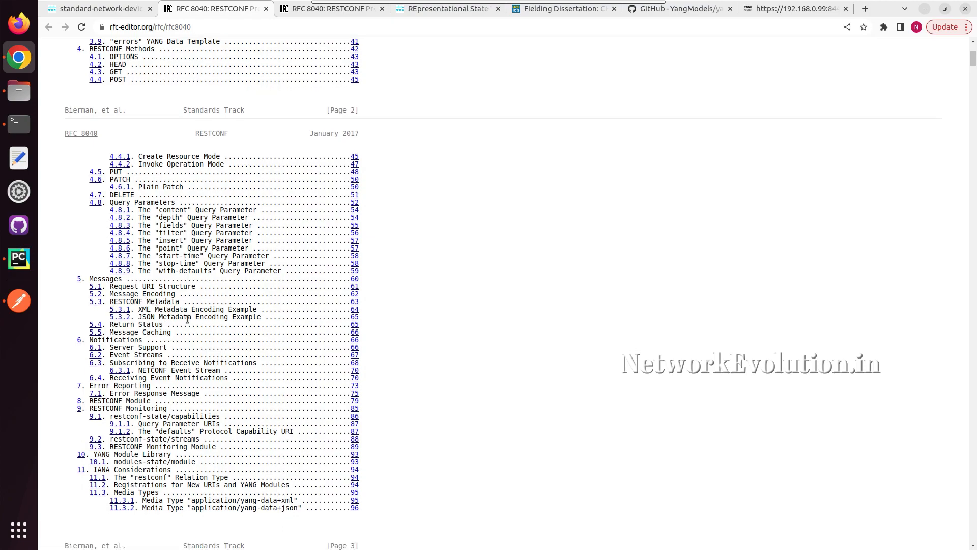
pyautogui.doubleClick(170, 317)
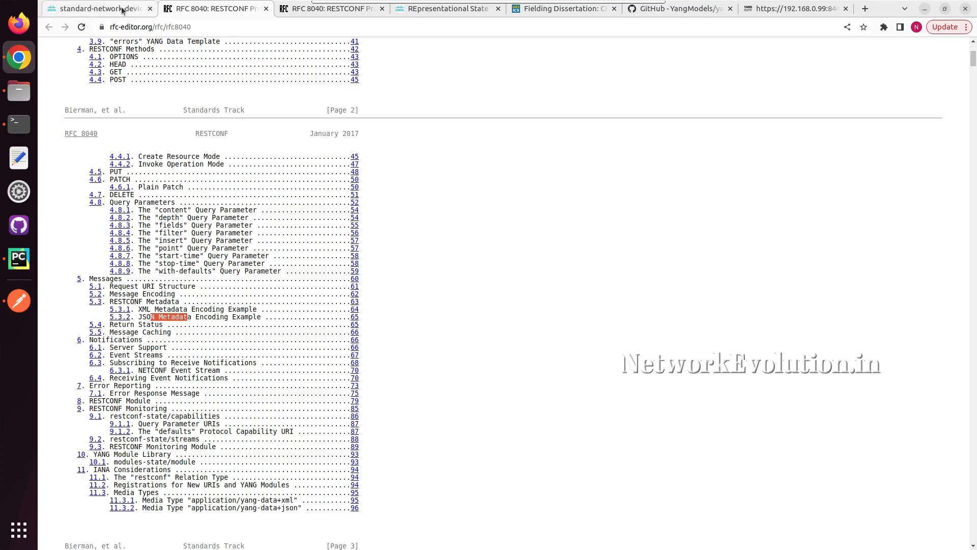
# - Switch to the DevNet programmability tab, highlight NETCONF, then bring PyCharm's 22_RESTCONF project forward
pyautogui.click(96, 8)
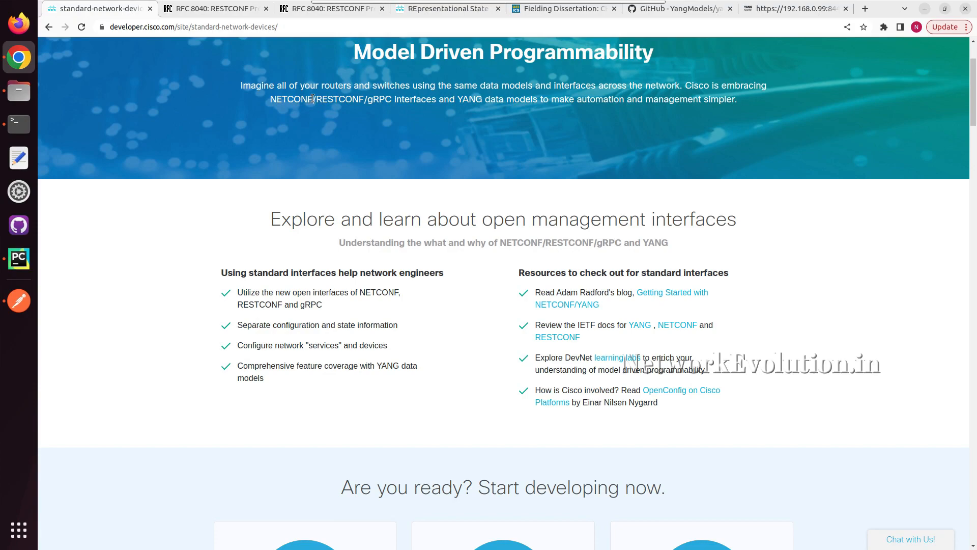
pyautogui.doubleClick(291, 99)
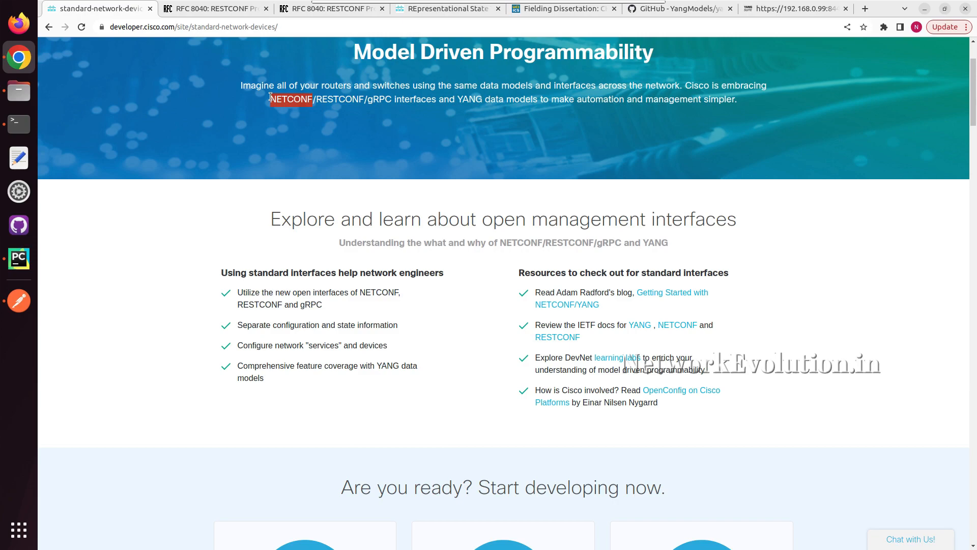
pyautogui.moveTo(84, 119)
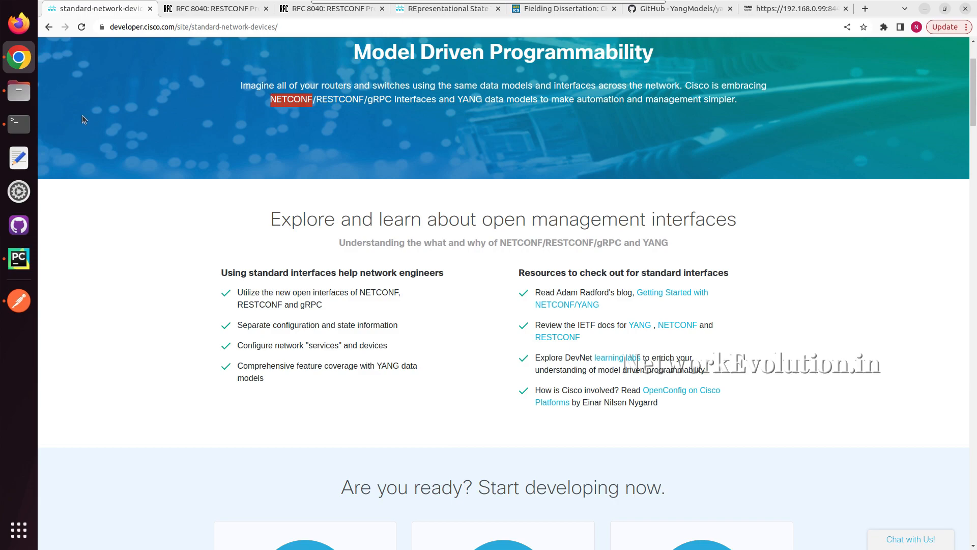
pyautogui.click(18, 259)
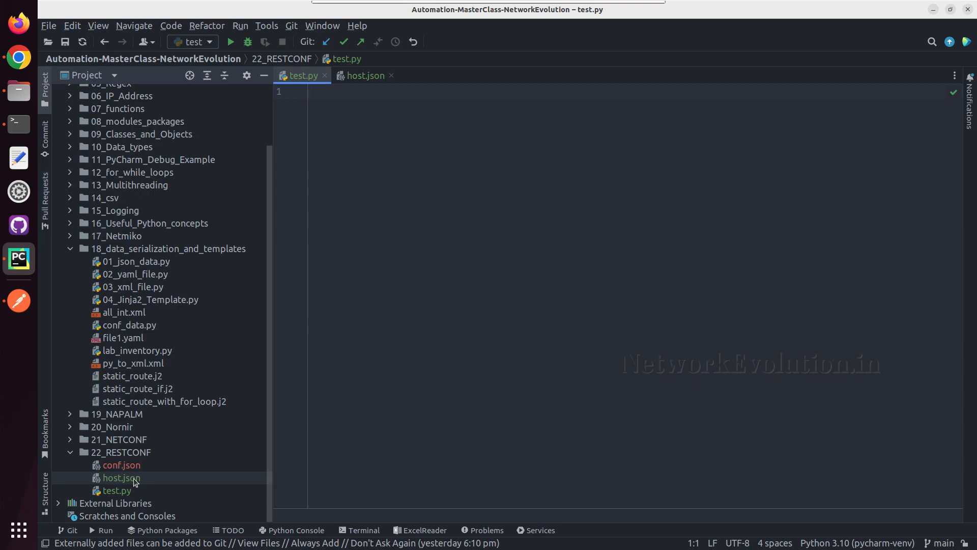
# - Browse PyCharm's 21_NETCONF scripts folder, then switch back to the DevNet page in Chrome
pyautogui.scroll(-3)
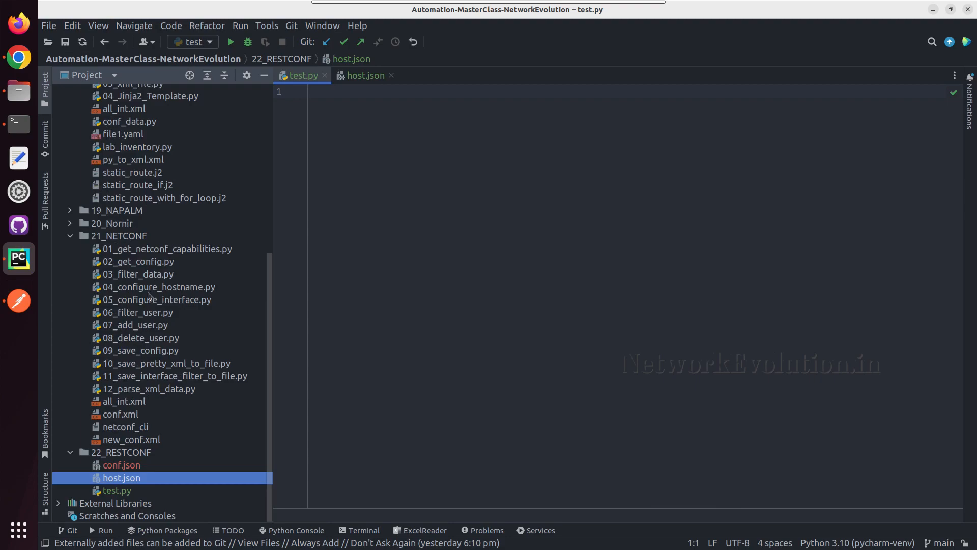
pyautogui.click(140, 350)
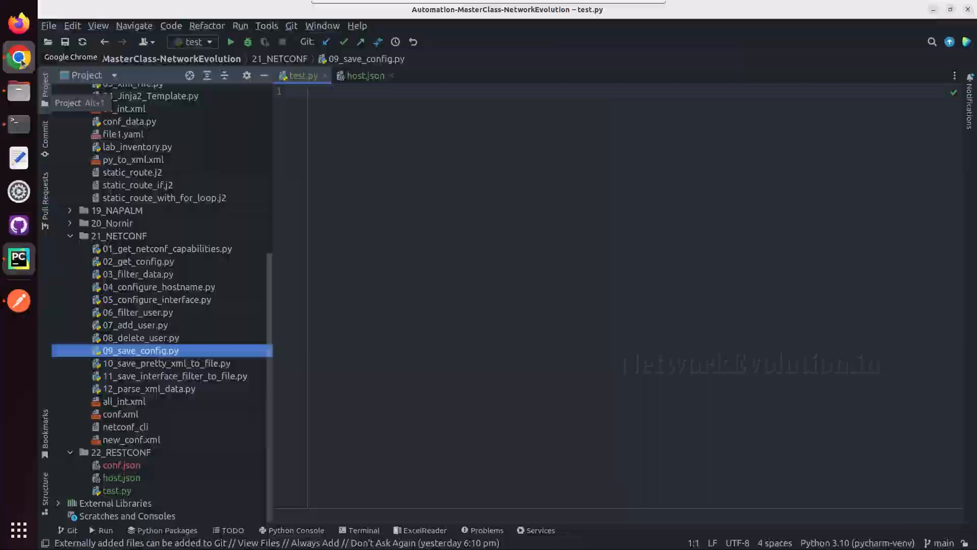
pyautogui.click(19, 56)
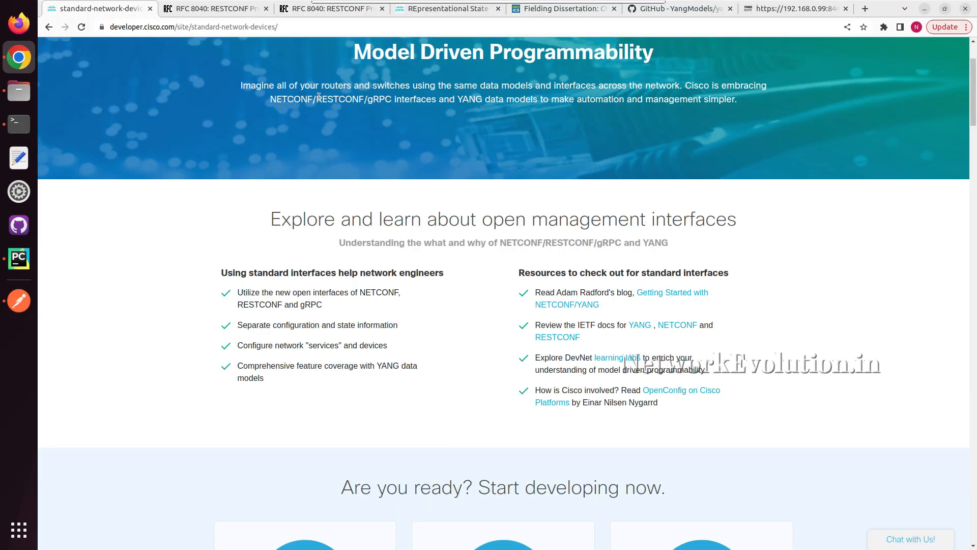
pyautogui.moveTo(363, 98)
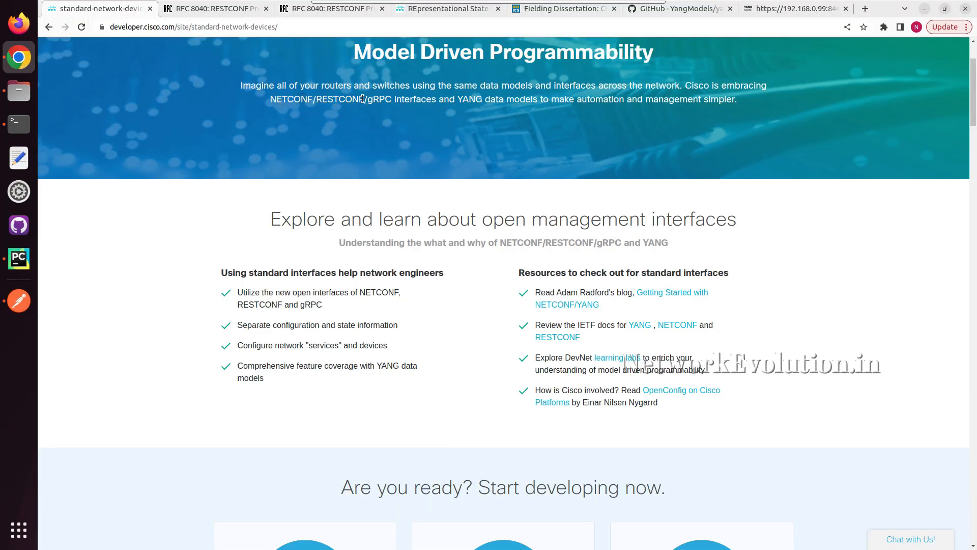
pyautogui.doubleClick(340, 99)
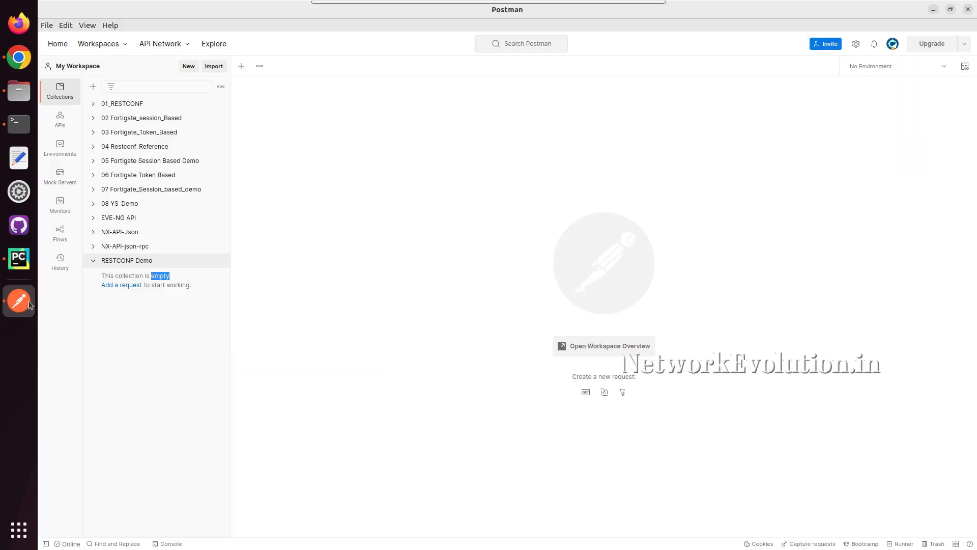
pyautogui.moveTo(935, 11)
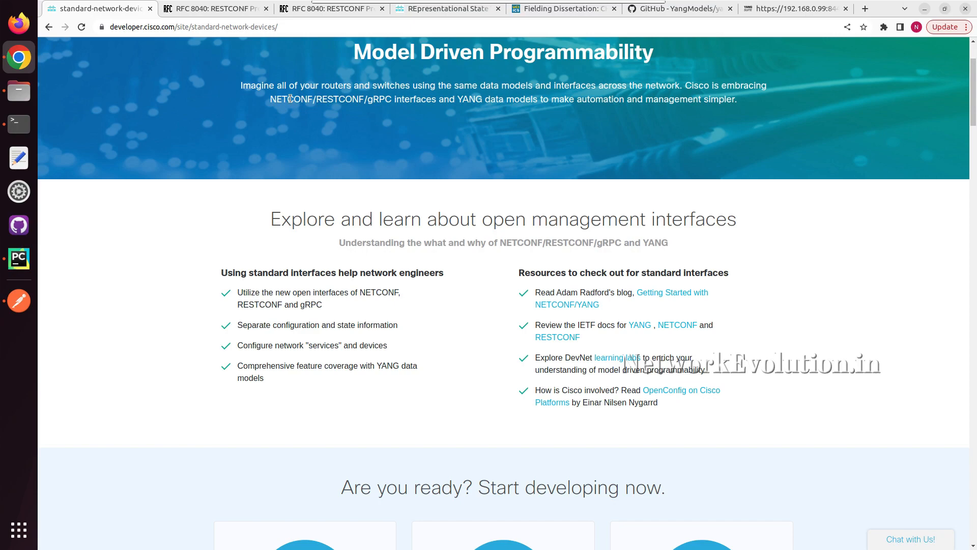
# - On the RFC 8040 tab, scroll the contents and mark the application/yang-data+xml media type
pyautogui.click(212, 8)
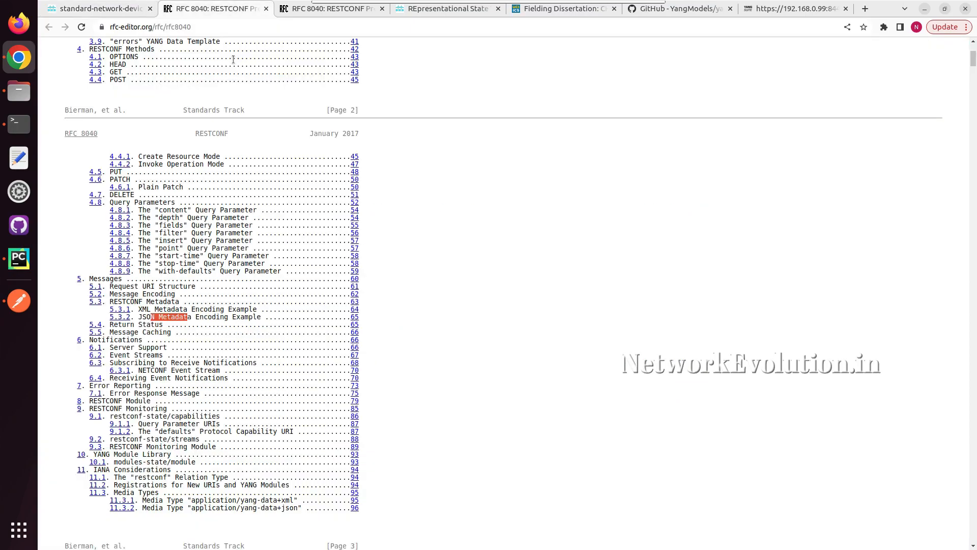
pyautogui.scroll(-3)
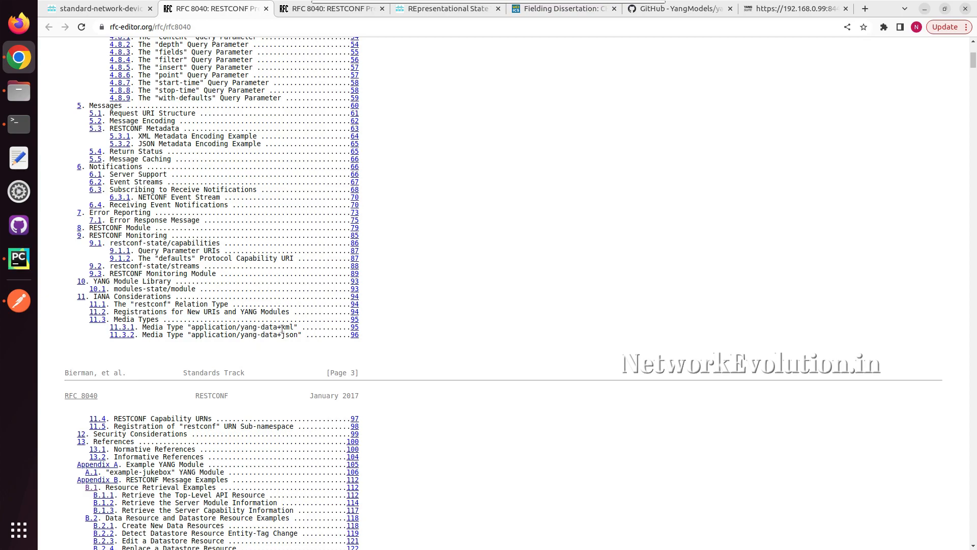
pyautogui.doubleClick(284, 327)
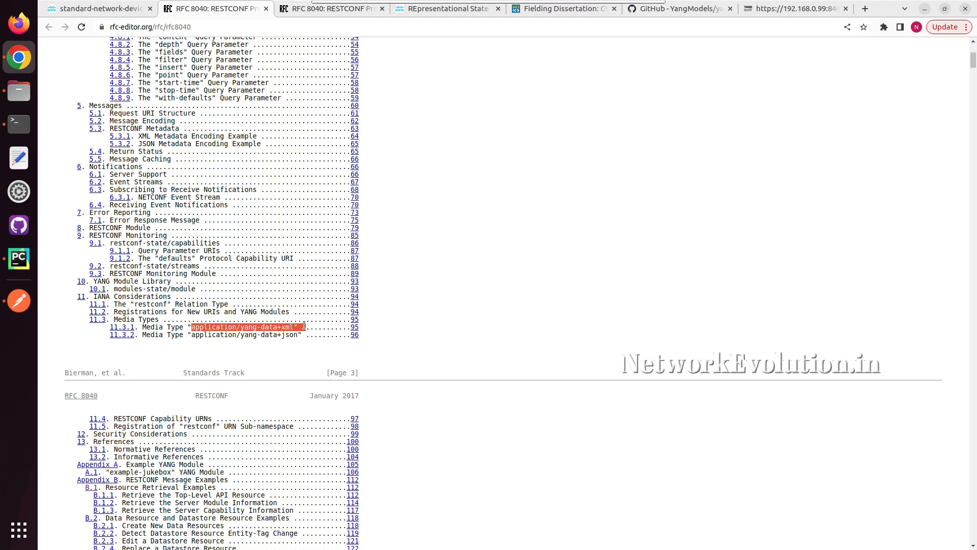
pyautogui.scroll(-3)
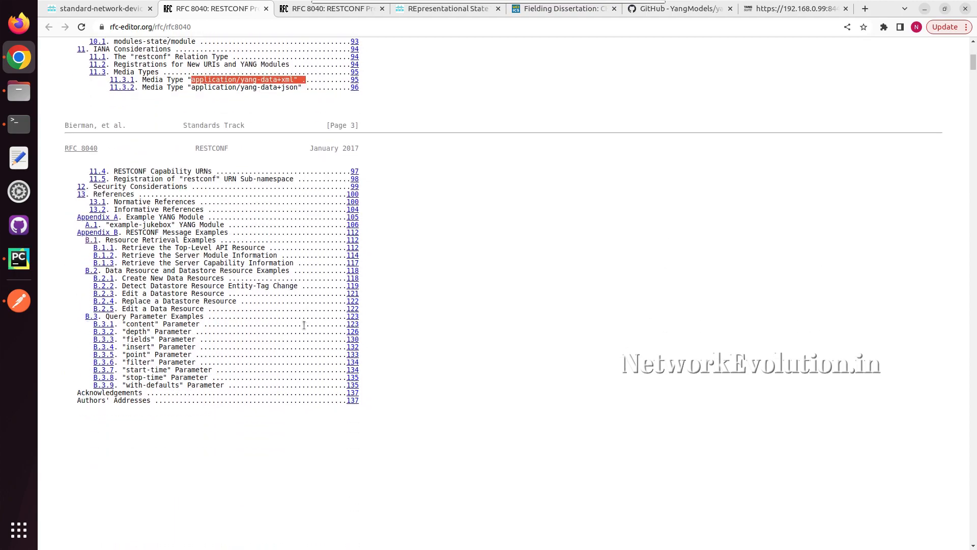
pyautogui.moveTo(197, 253)
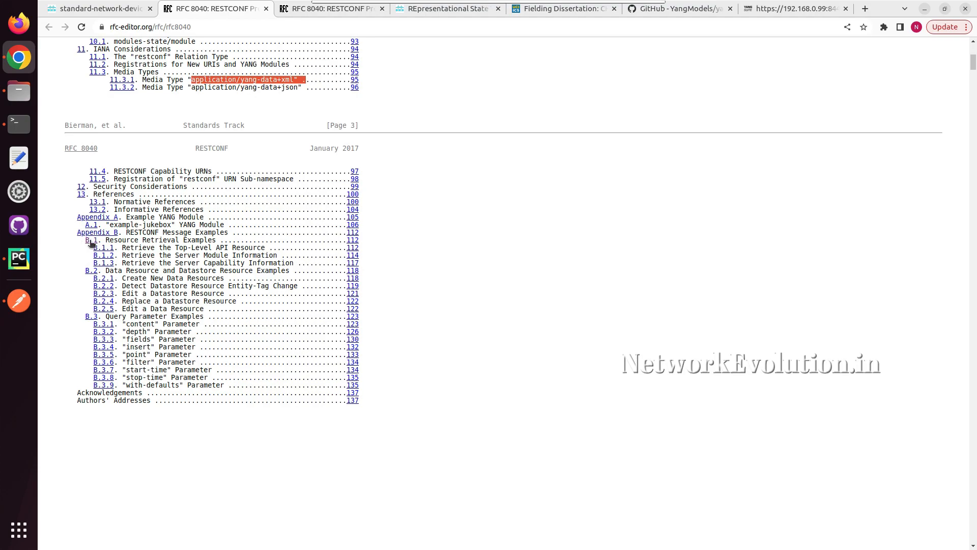
# - Jump to B.1 Resource Retrieval Examples and highlight the root-resource sentence and the word RESTCONF
pyautogui.click(94, 240)
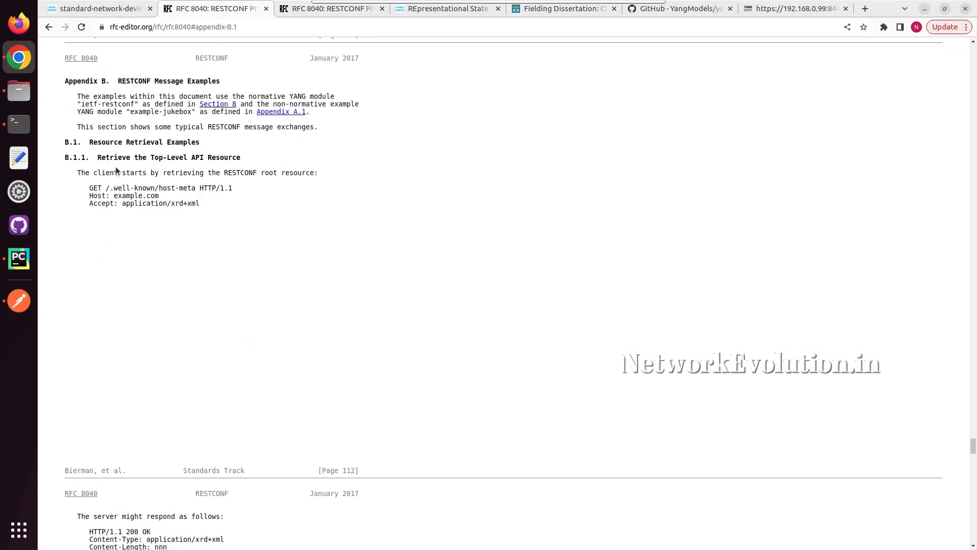
pyautogui.moveTo(115, 172); pyautogui.dragTo(261, 172)
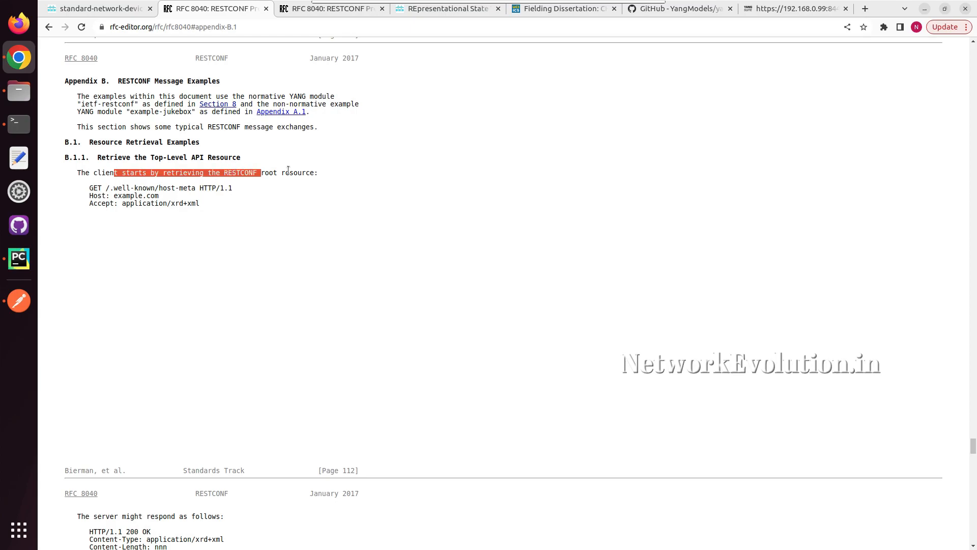
pyautogui.moveTo(258, 173); pyautogui.dragTo(318, 172)
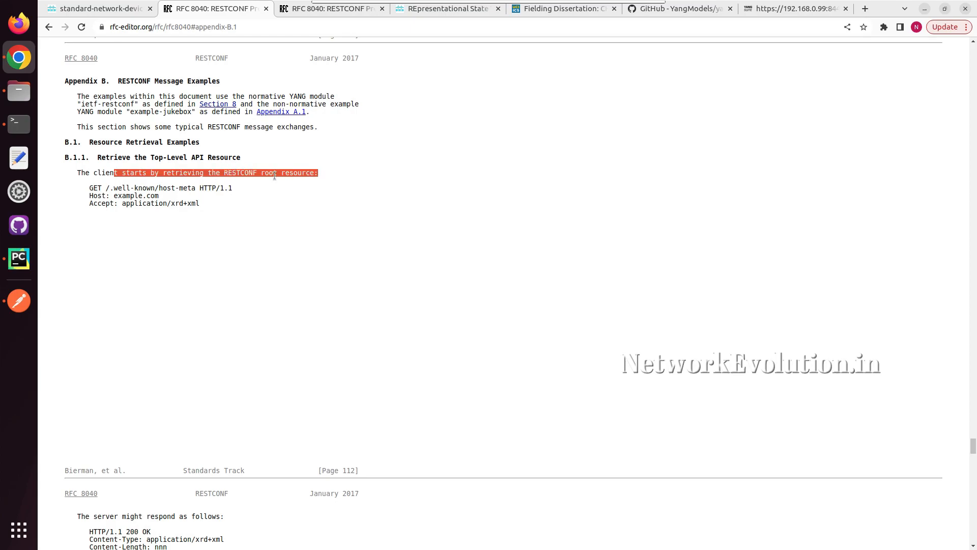
pyautogui.click(197, 188)
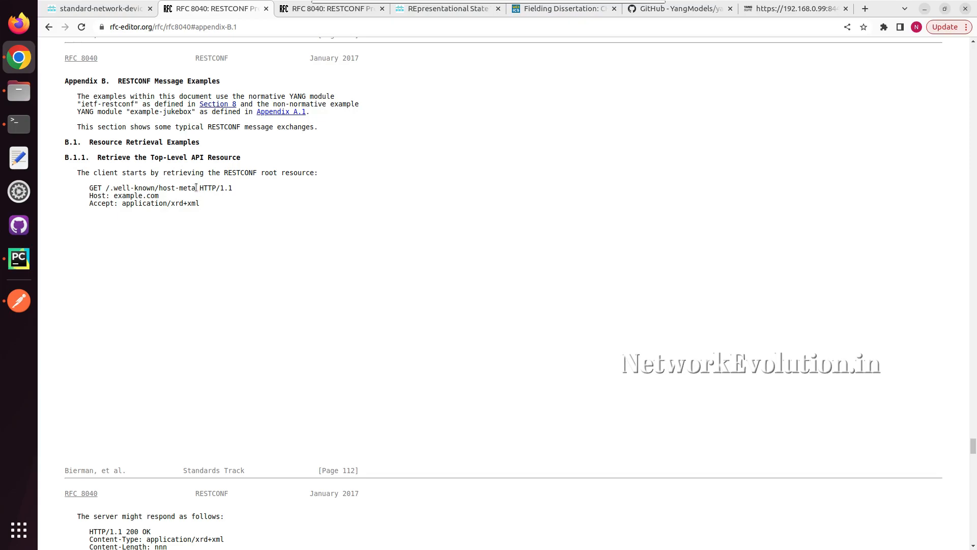
pyautogui.doubleClick(152, 188)
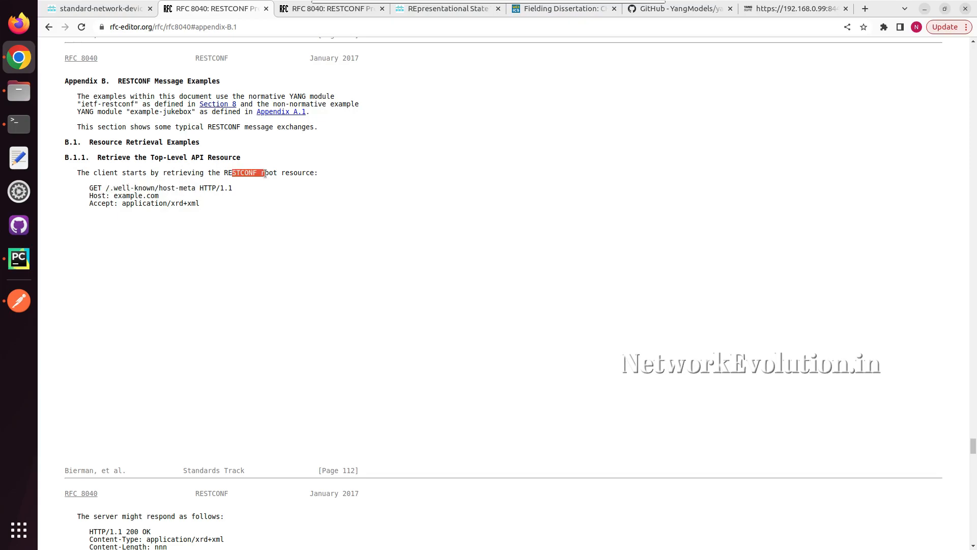
pyautogui.scroll(-3)
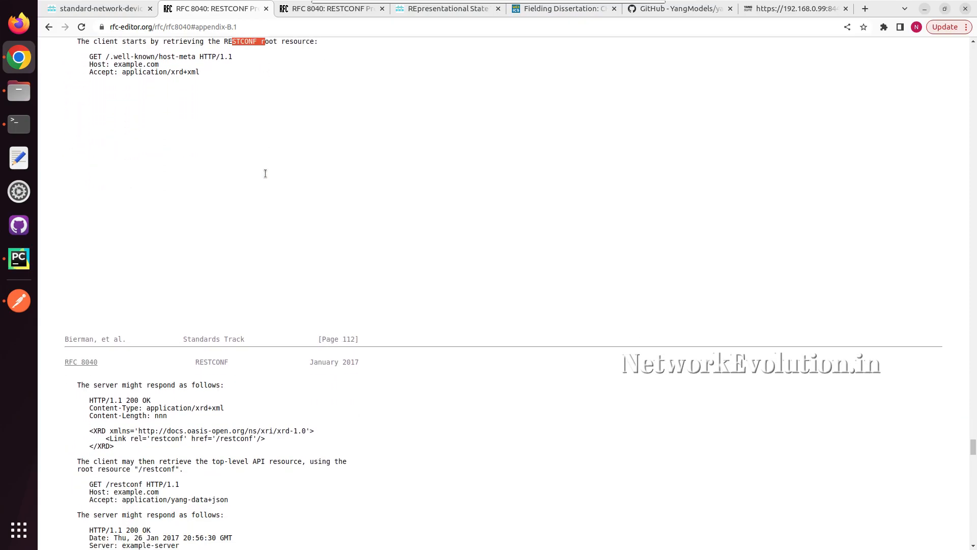
# - Scroll through B.1.1, marking the XRD response linking to /restconf, into B.1.2's modules-state response
pyautogui.scroll(-3)
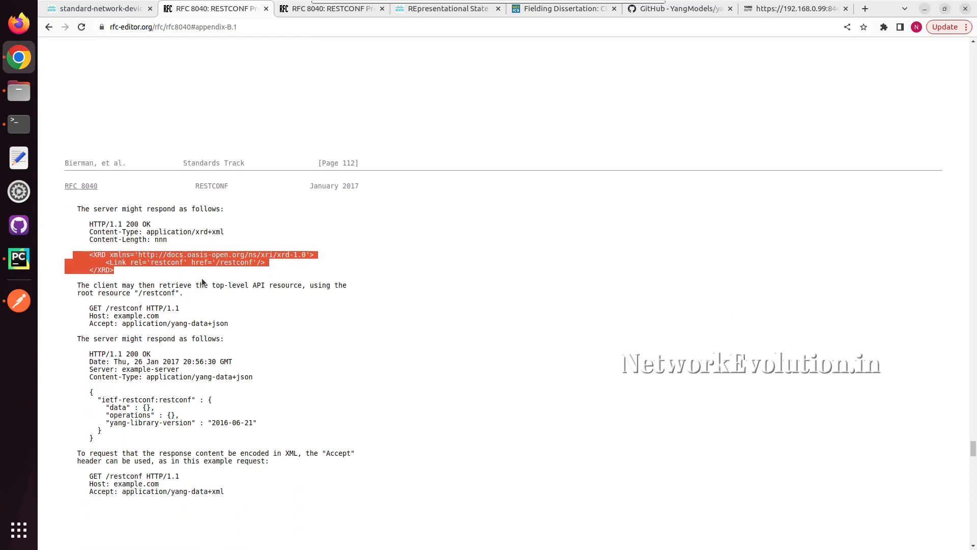
pyautogui.moveTo(233, 285); pyautogui.dragTo(300, 285)
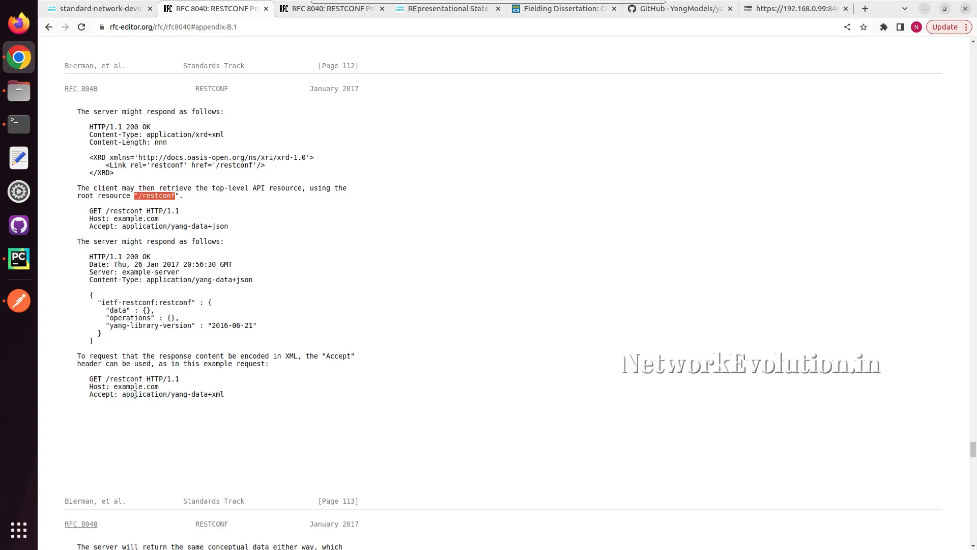
pyautogui.scroll(-3)
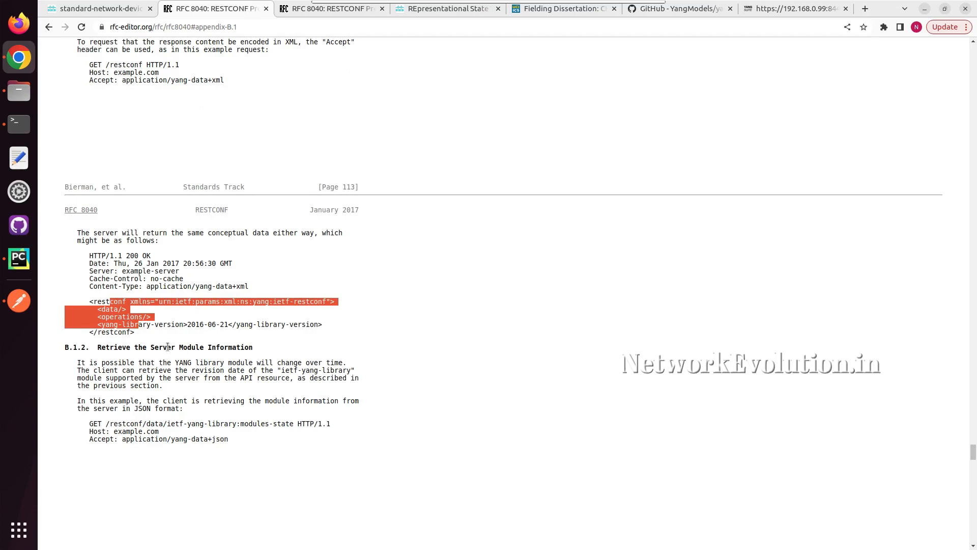
pyautogui.scroll(-3)
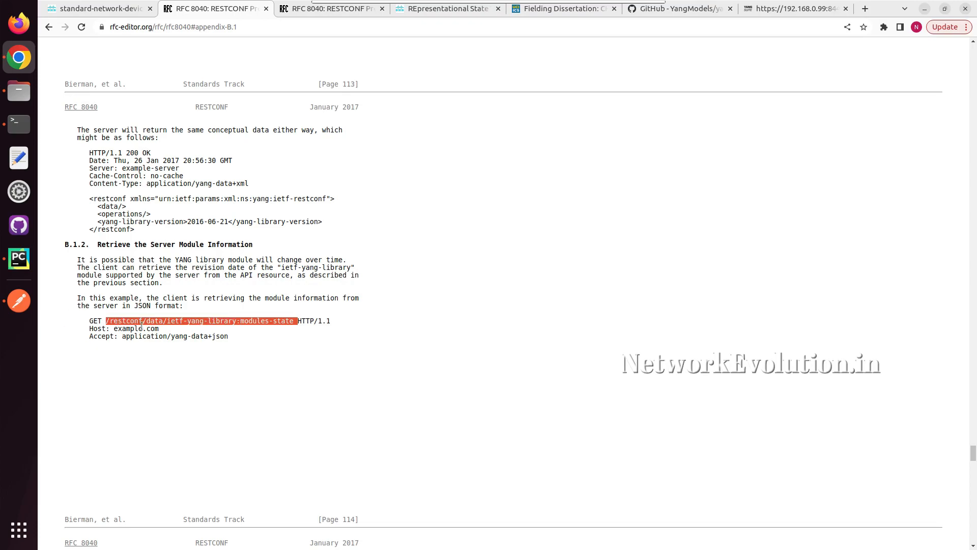
pyautogui.scroll(-3)
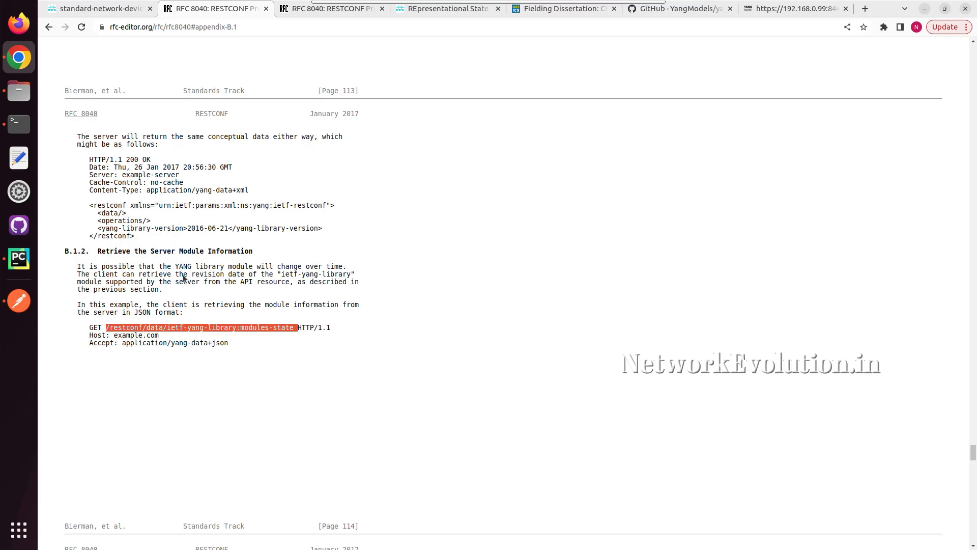
pyautogui.scroll(-3)
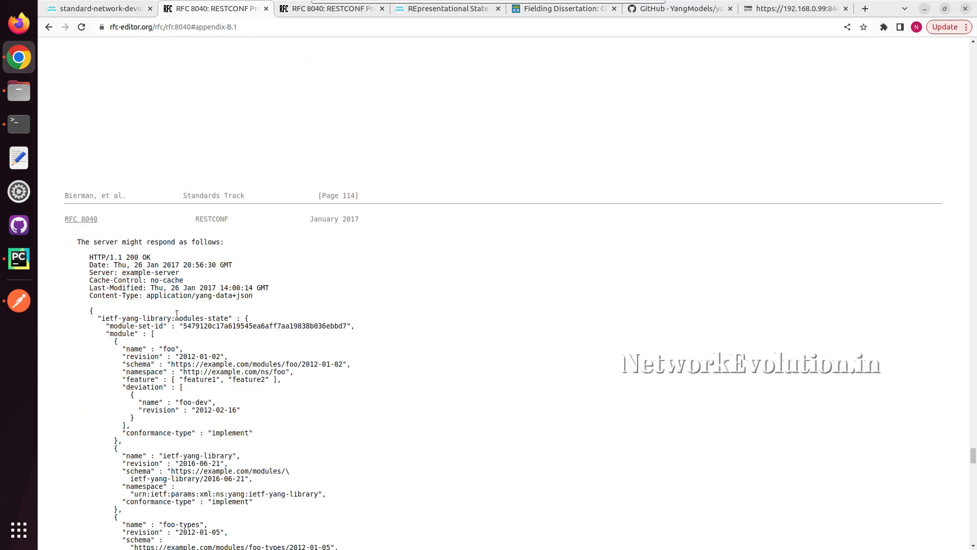
# - Scroll up the RFC page, then switch to the REpresentational State Transfer primer tab
pyautogui.scroll(3)
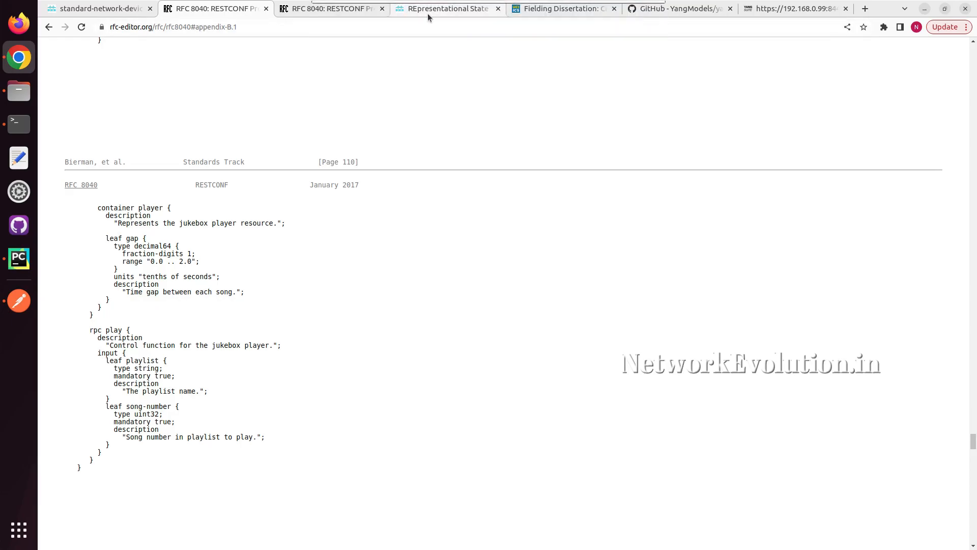
pyautogui.click(447, 8)
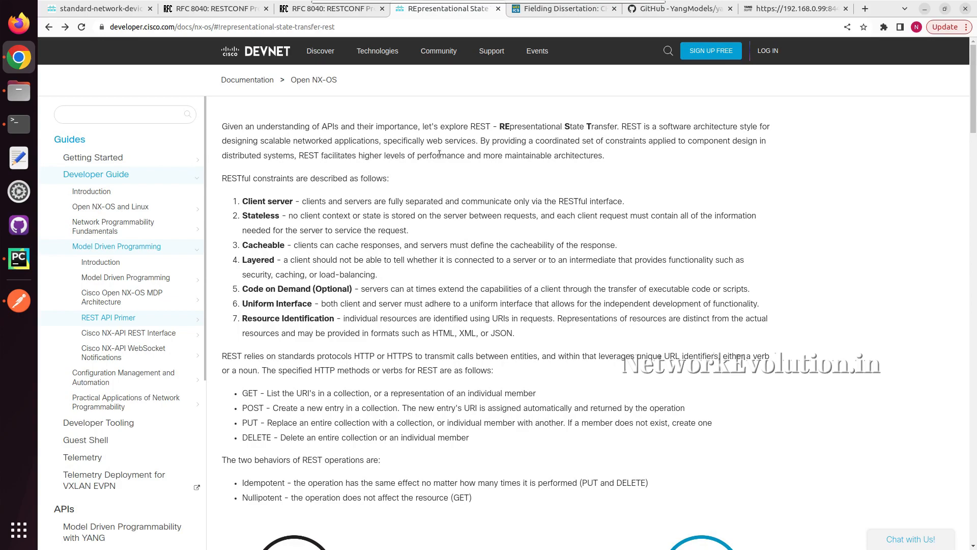
# - Scroll past the GET/POST/PUT/DELETE list, marking HTTP or HTTPS, to the Client/Server diagram
pyautogui.scroll(-3)
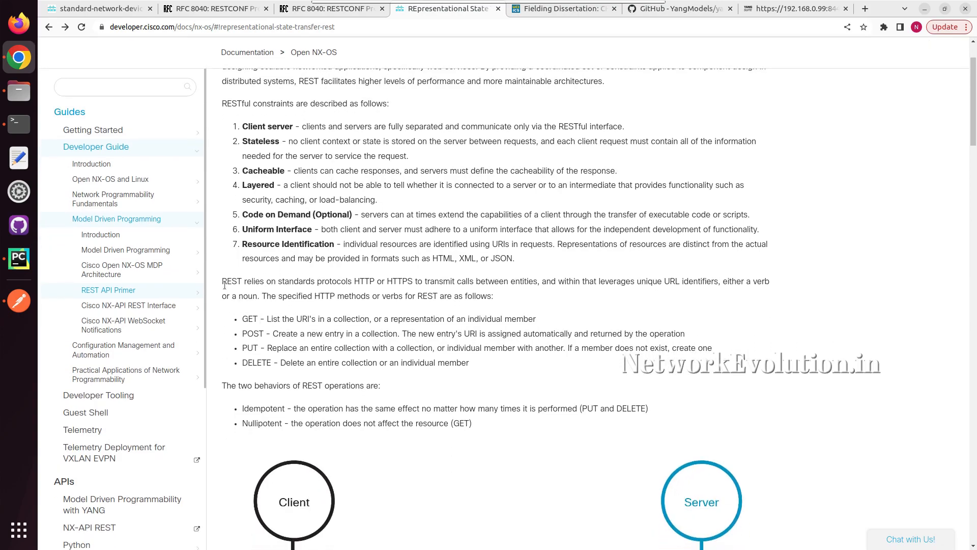
pyautogui.moveTo(250, 283)
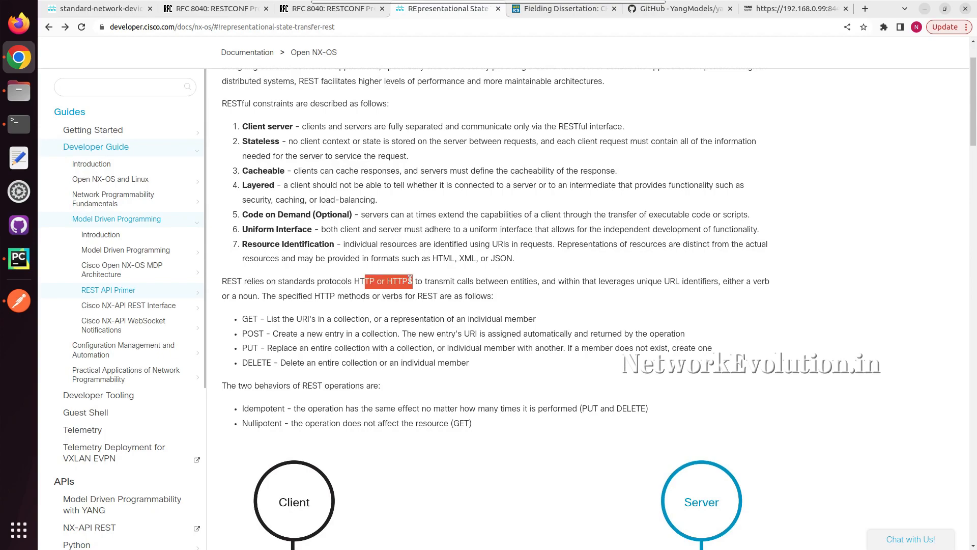
pyautogui.scroll(-3)
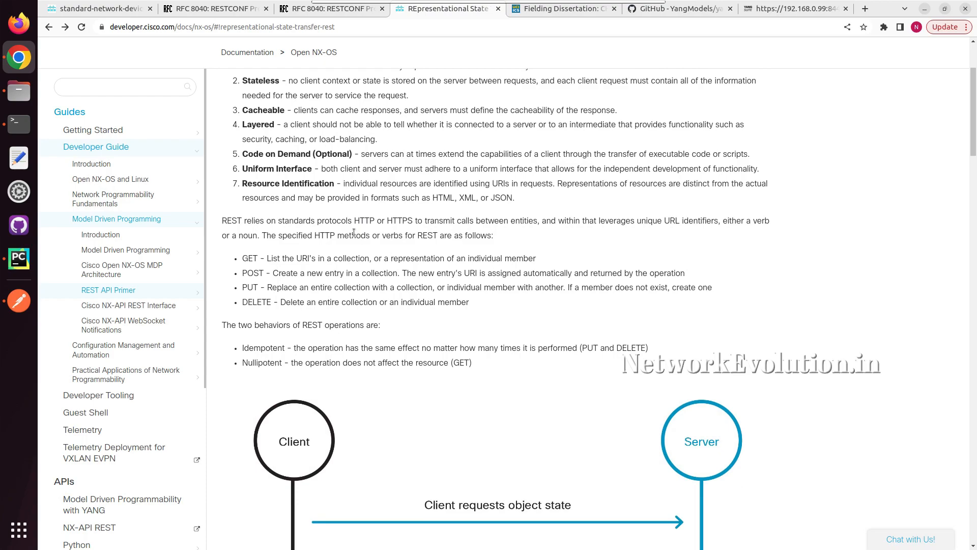
pyautogui.doubleClick(348, 235)
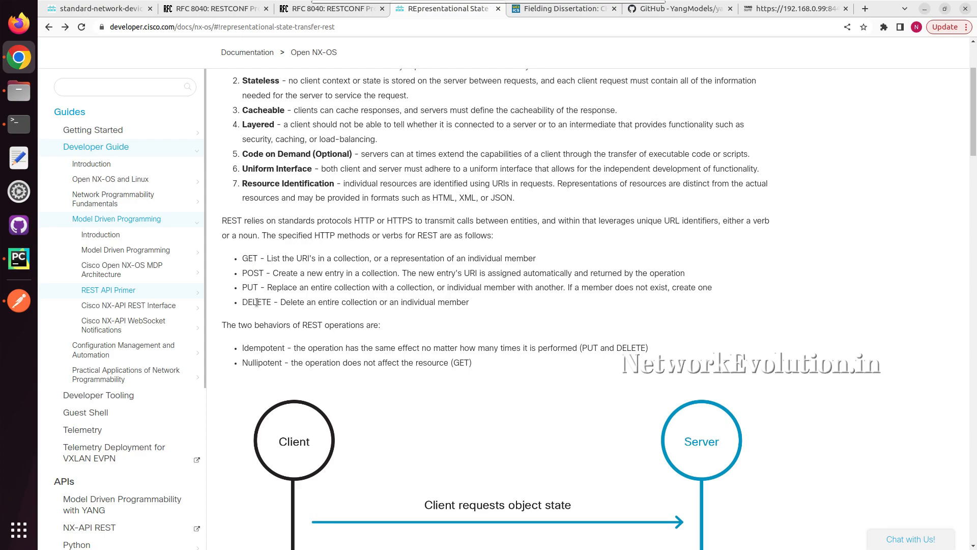
pyautogui.scroll(-3)
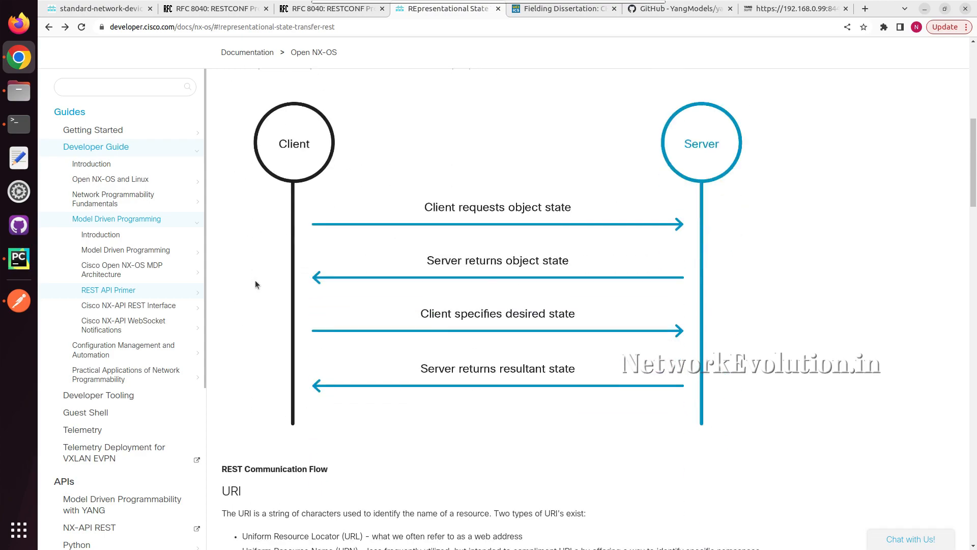
# - Scroll past the Client/Server diagram to the URI section's scheme, host and path breakdown
pyautogui.scroll(-3)
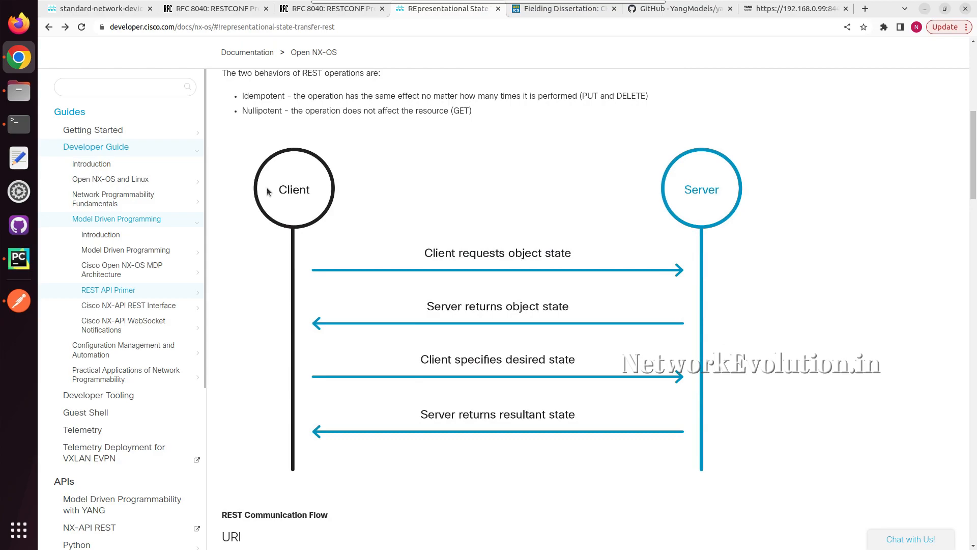
pyautogui.moveTo(369, 238)
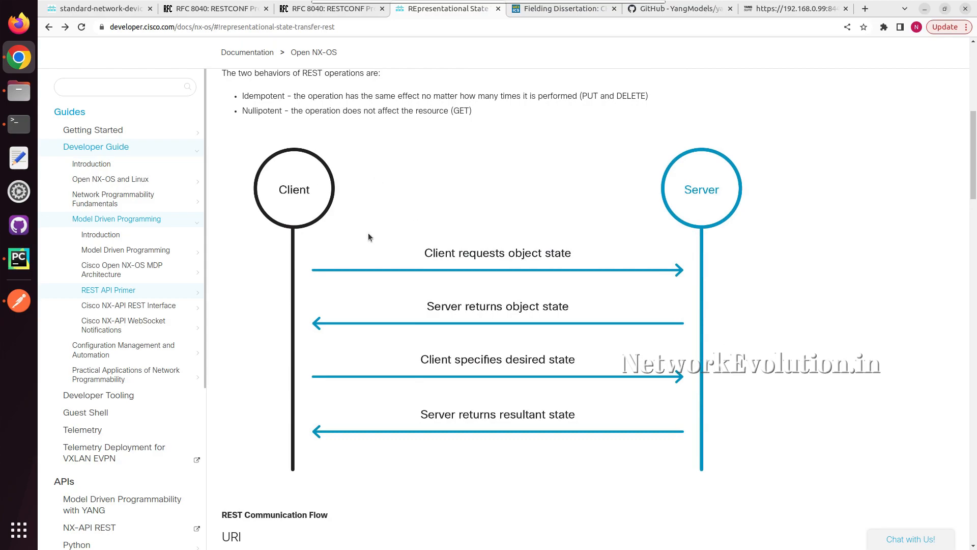
pyautogui.moveTo(440, 252)
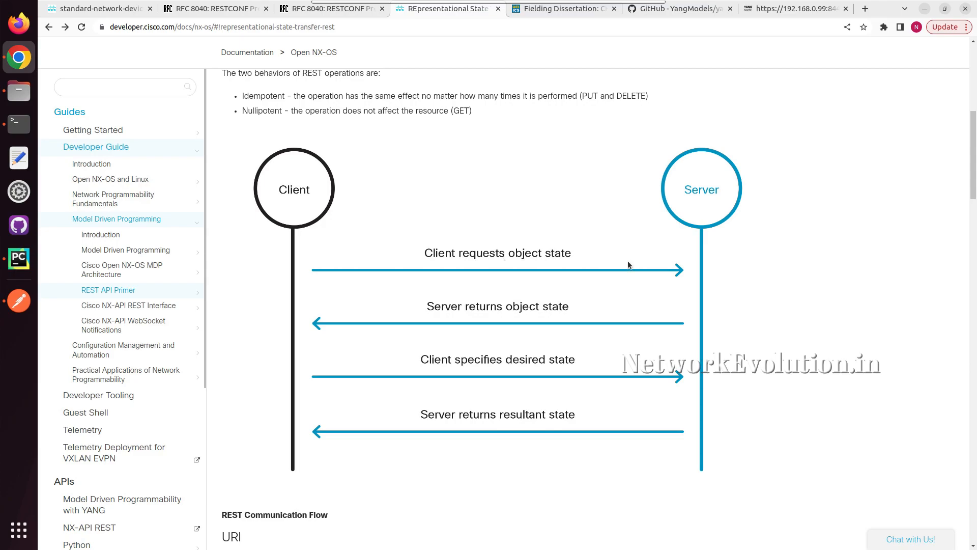
pyautogui.scroll(-3)
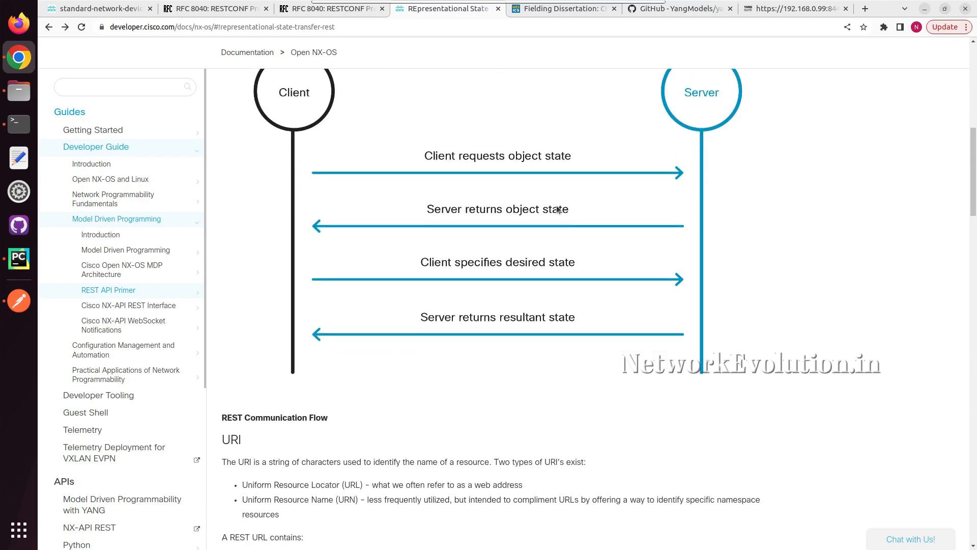
pyautogui.scroll(-3)
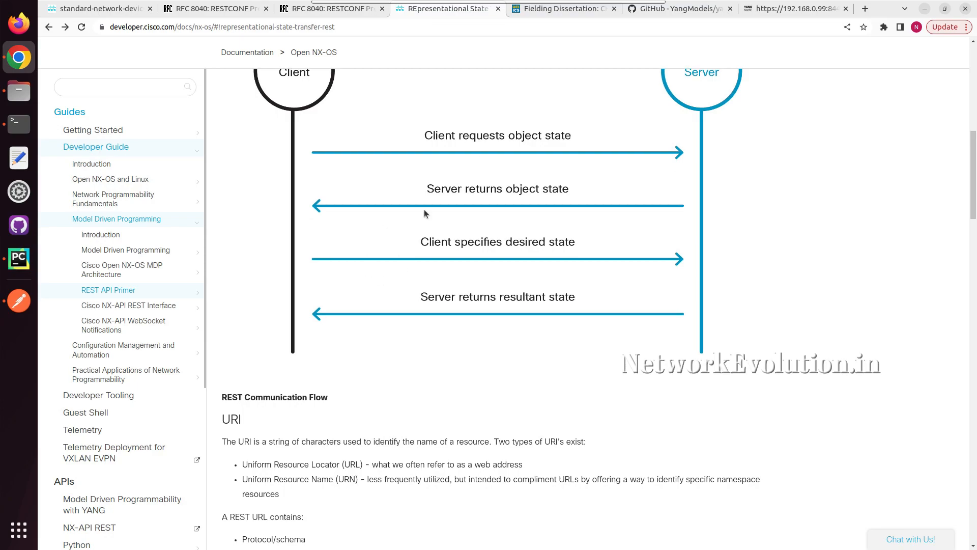
pyautogui.moveTo(503, 257)
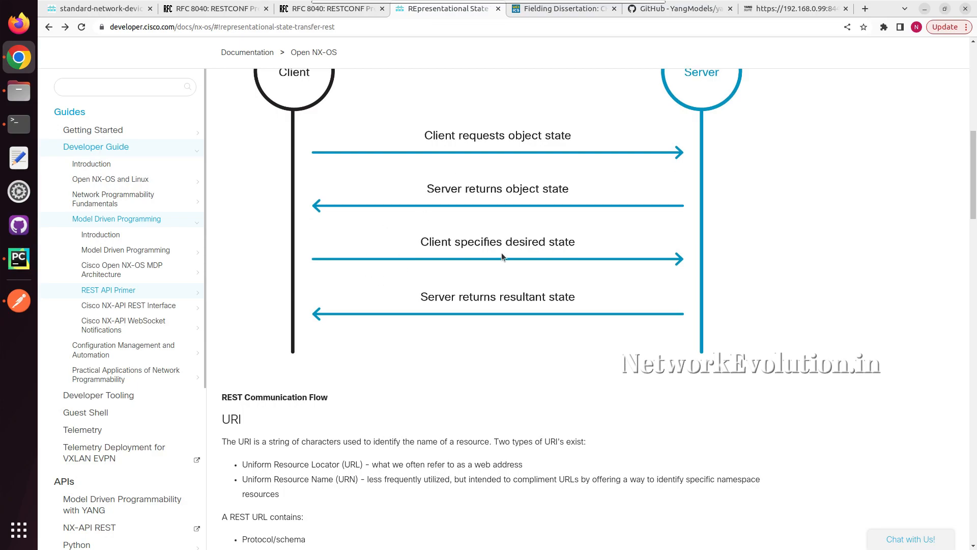
pyautogui.scroll(-3)
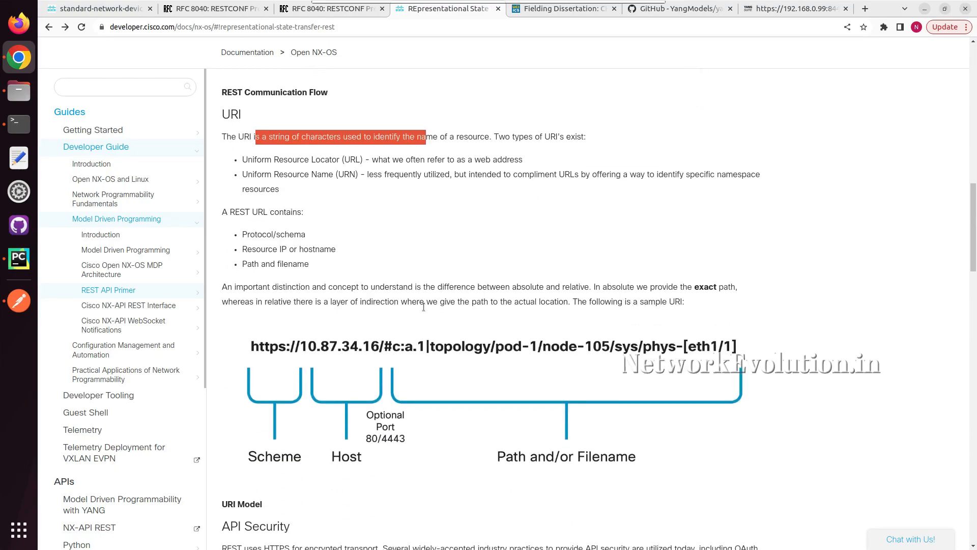
# - Read past the sample URI diagram into API Security, Data Formats and the XML example
pyautogui.scroll(-3)
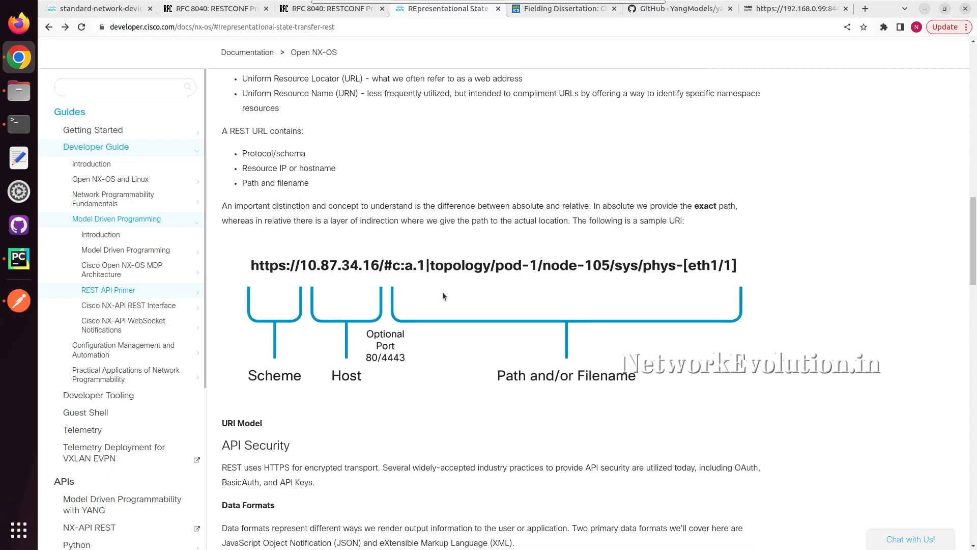
pyautogui.scroll(-3)
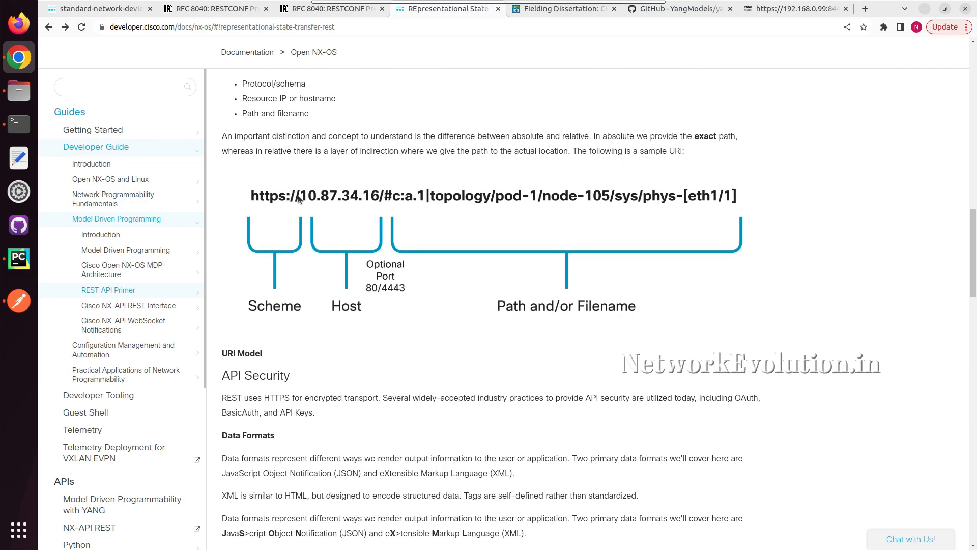
pyautogui.moveTo(285, 280)
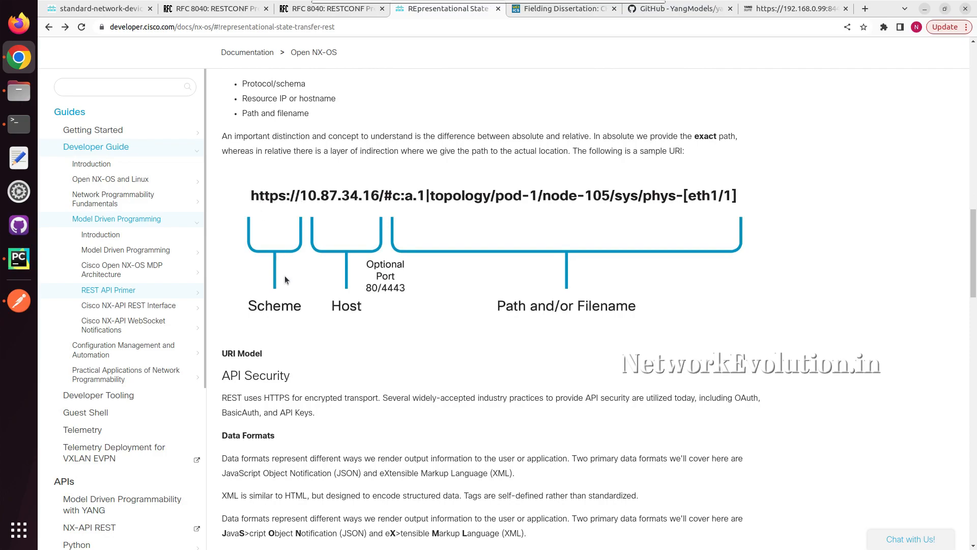
pyautogui.moveTo(367, 185)
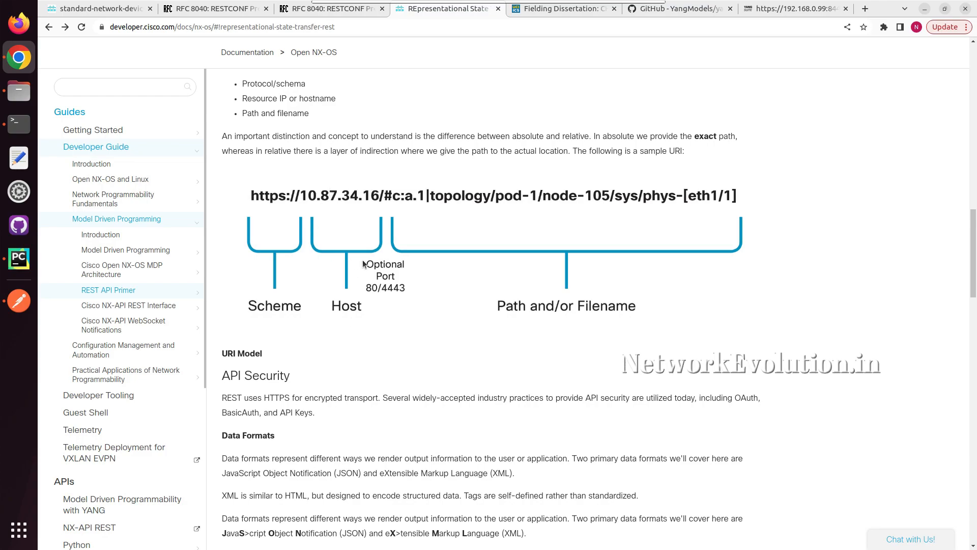
pyautogui.moveTo(541, 294)
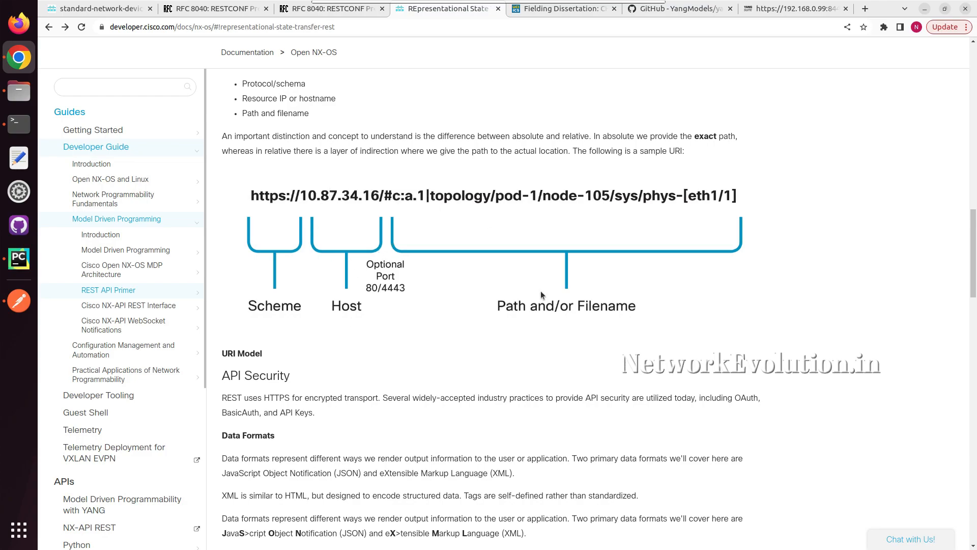
pyautogui.moveTo(722, 214)
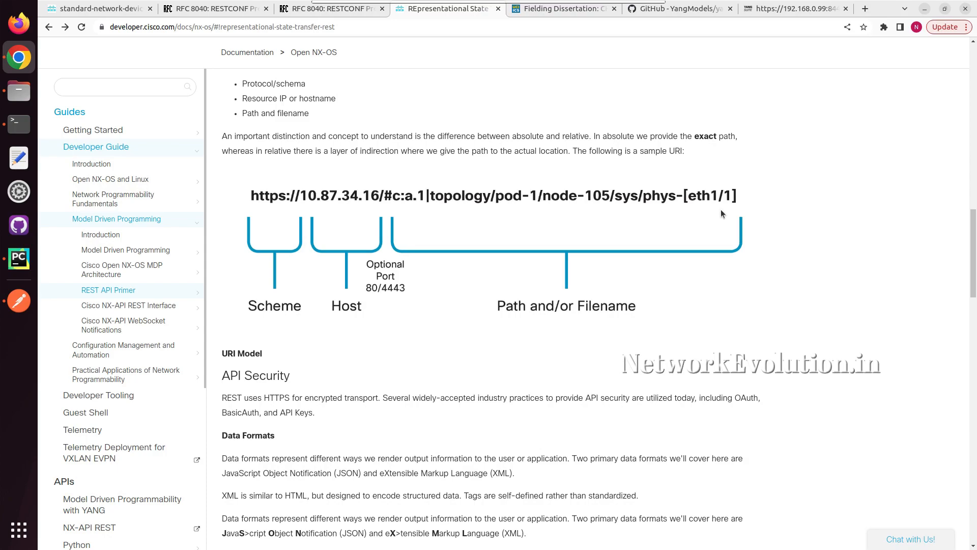
pyautogui.scroll(-3)
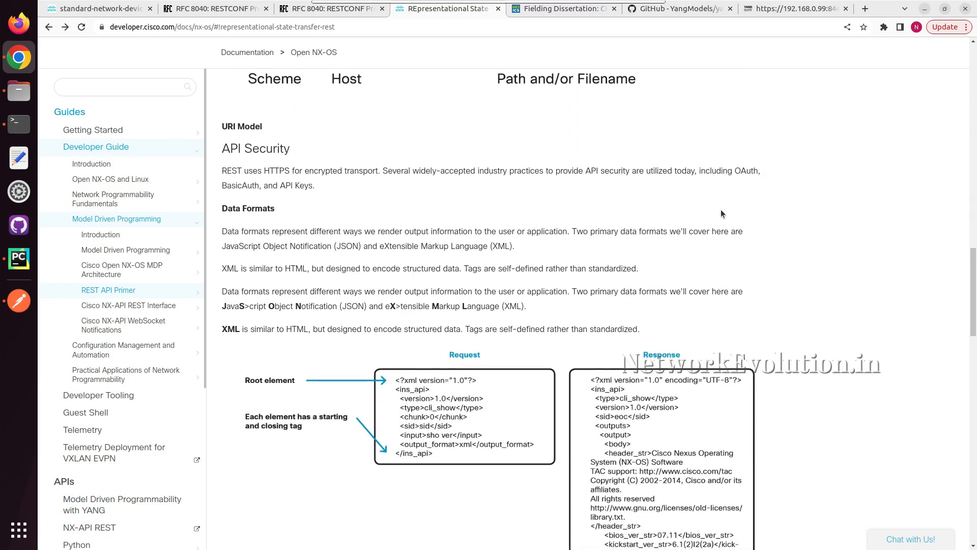
# - Highlight the sentence saying XML is similar to HTML and scroll to the full XML request/response figure
pyautogui.scroll(-3)
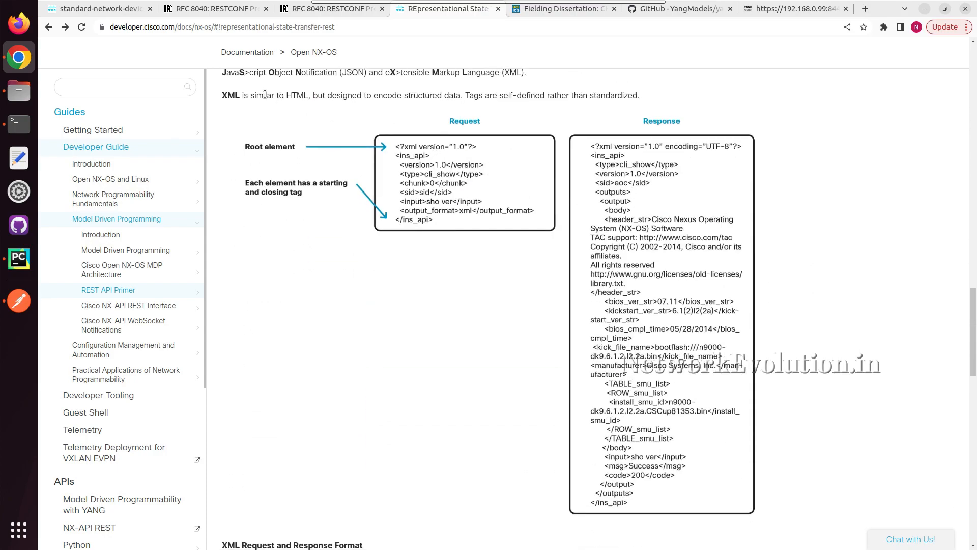
pyautogui.moveTo(243, 94); pyautogui.dragTo(305, 94)
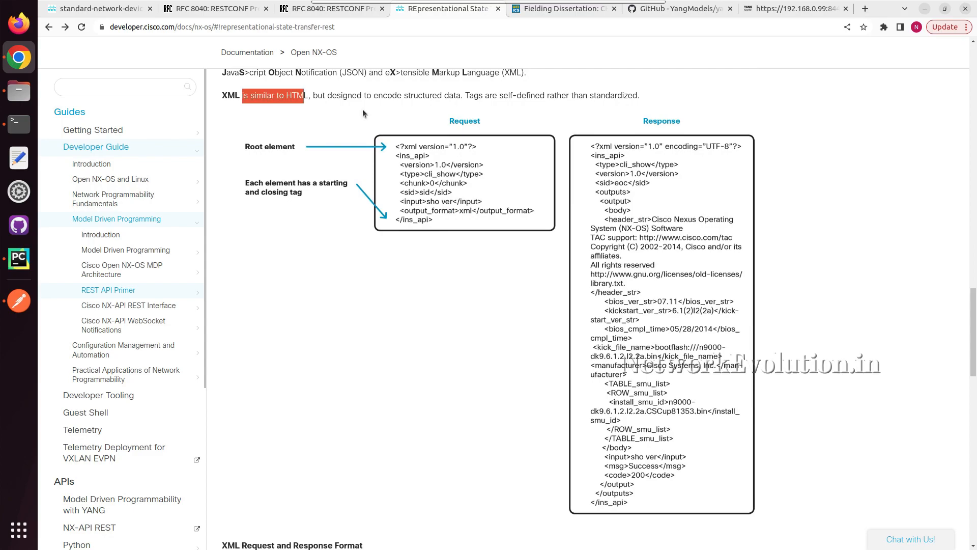
pyautogui.moveTo(315, 218)
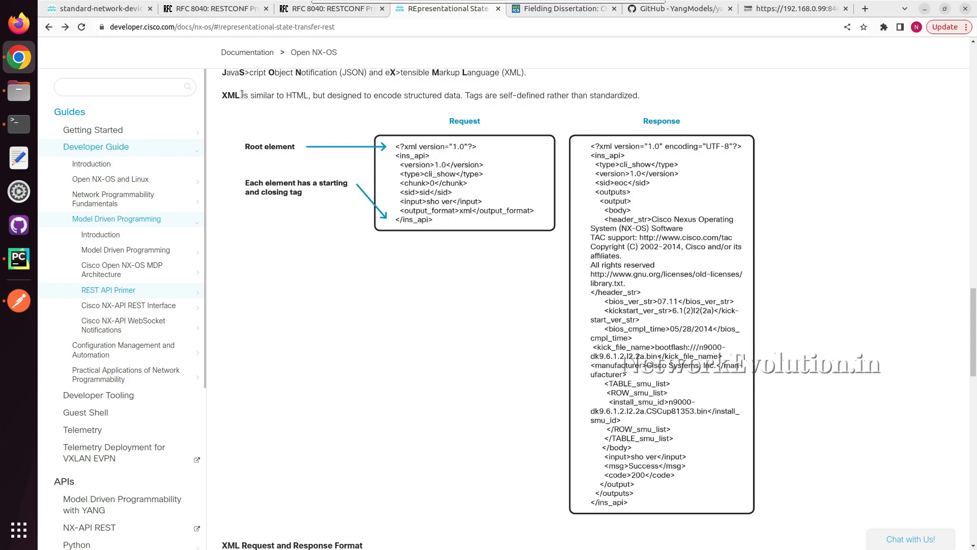
pyautogui.scroll(-3)
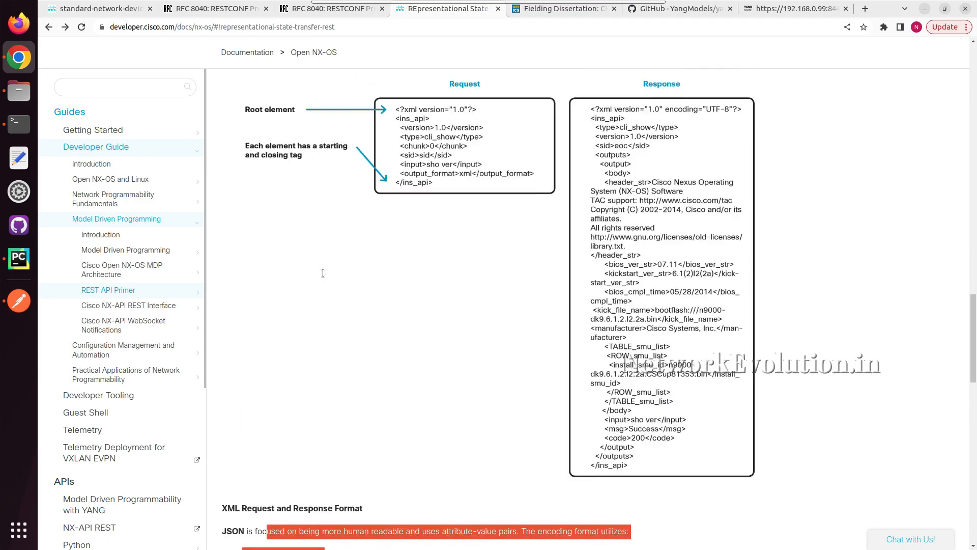
pyautogui.scroll(-3)
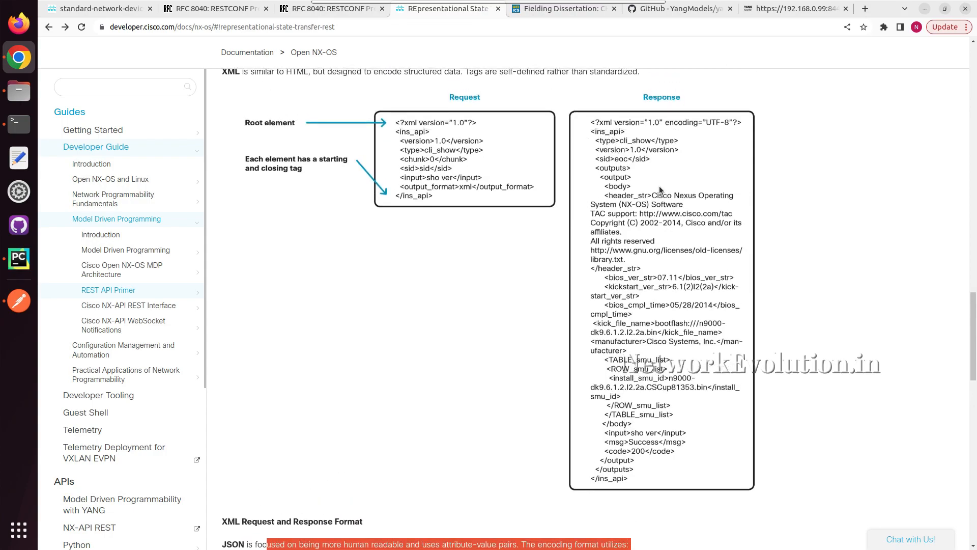
pyautogui.moveTo(655, 206)
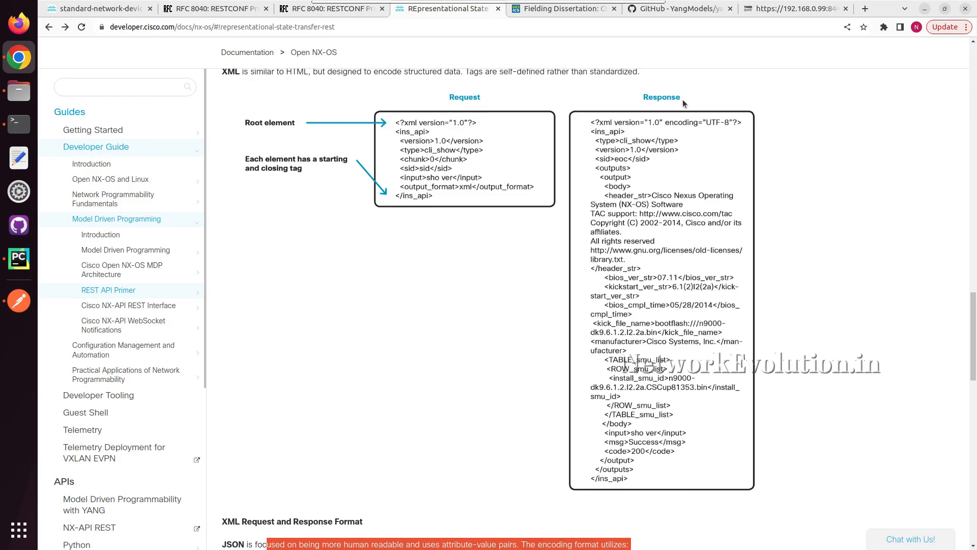
pyautogui.moveTo(422, 100)
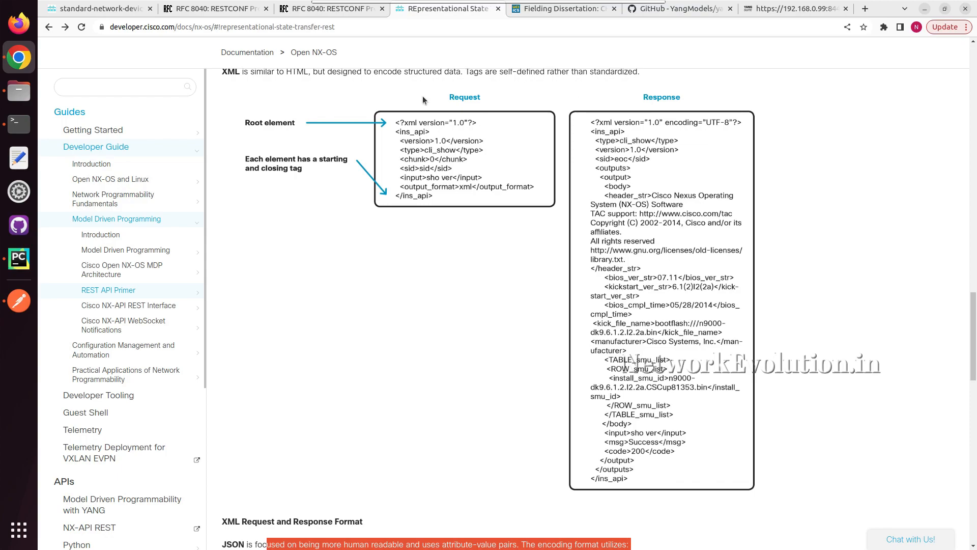
pyautogui.moveTo(250, 127)
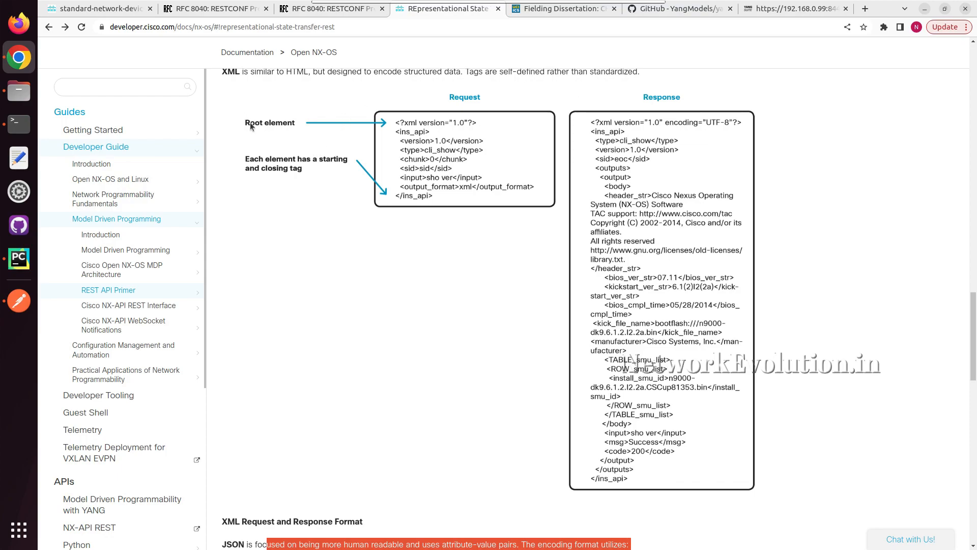
pyautogui.moveTo(327, 155)
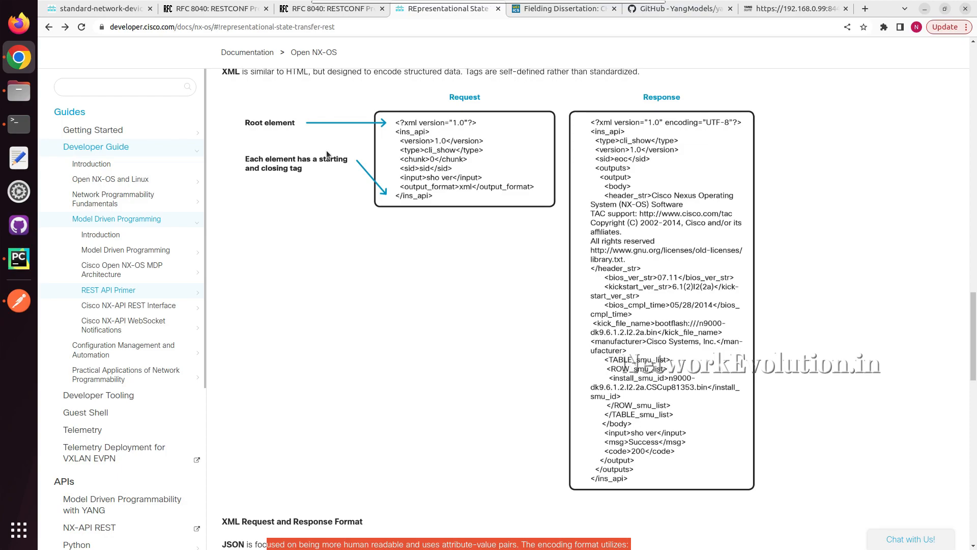
pyautogui.moveTo(337, 169)
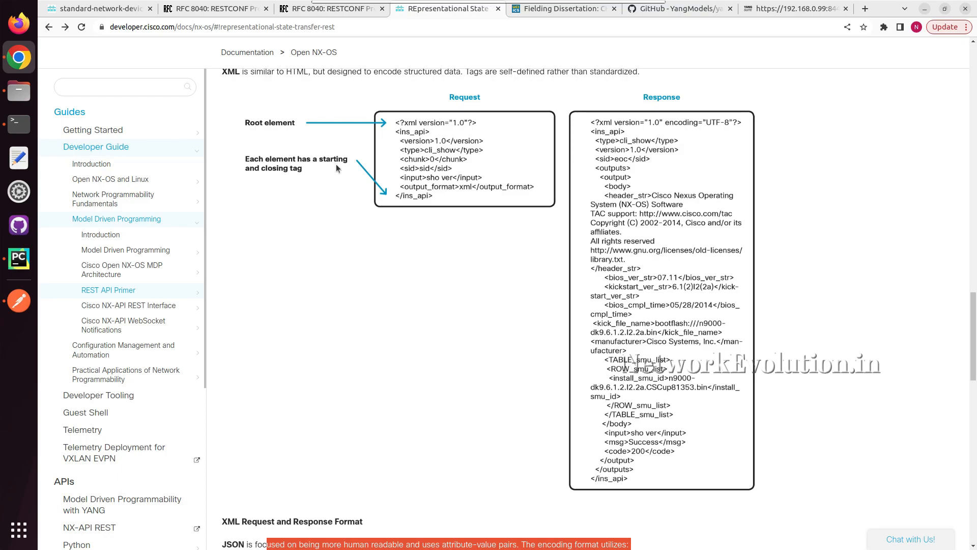
pyautogui.scroll(-3)
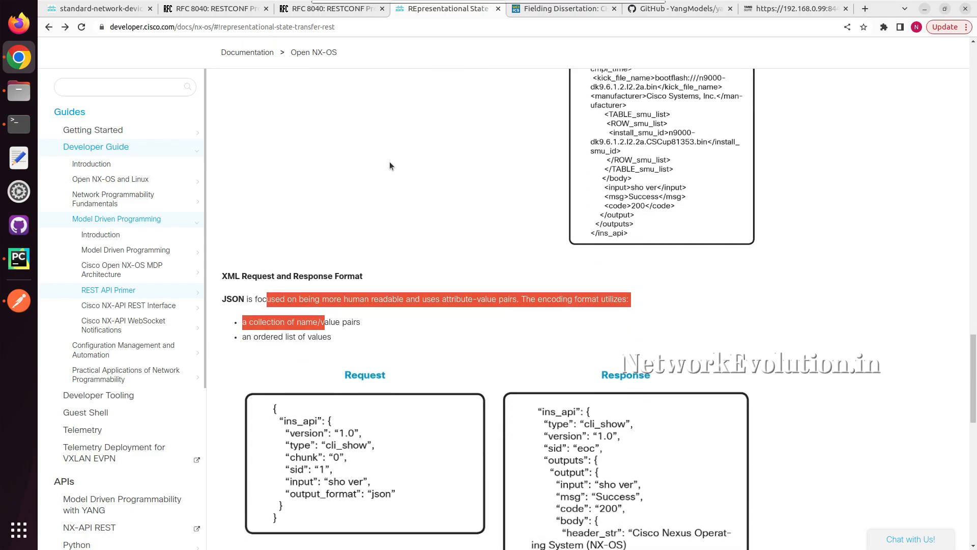
pyautogui.scroll(-3)
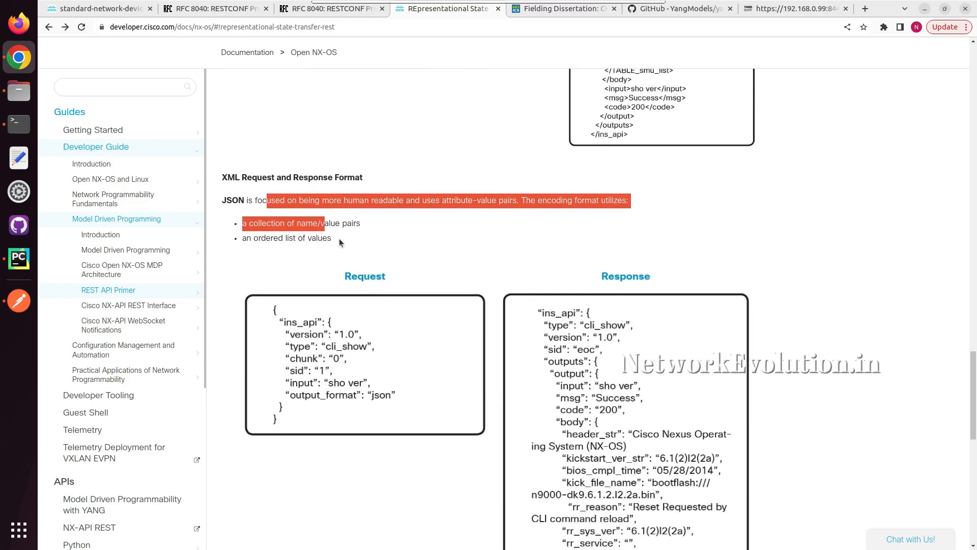
pyautogui.scroll(-3)
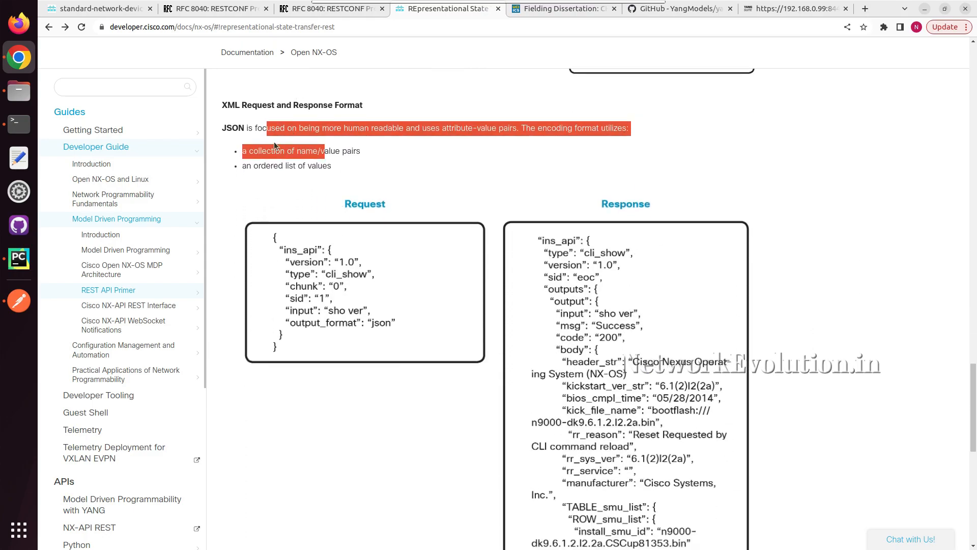
pyautogui.click(337, 128)
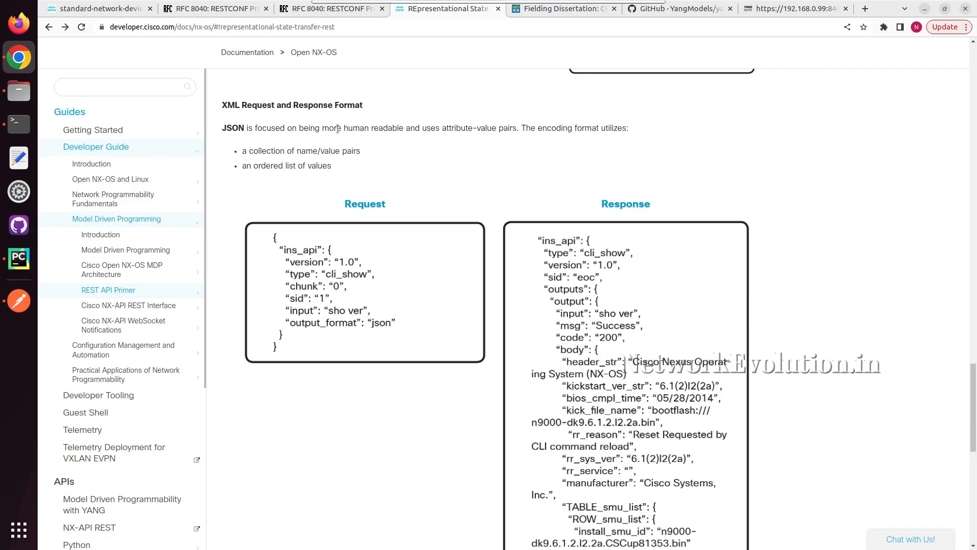
pyautogui.moveTo(352, 128); pyautogui.dragTo(472, 128)
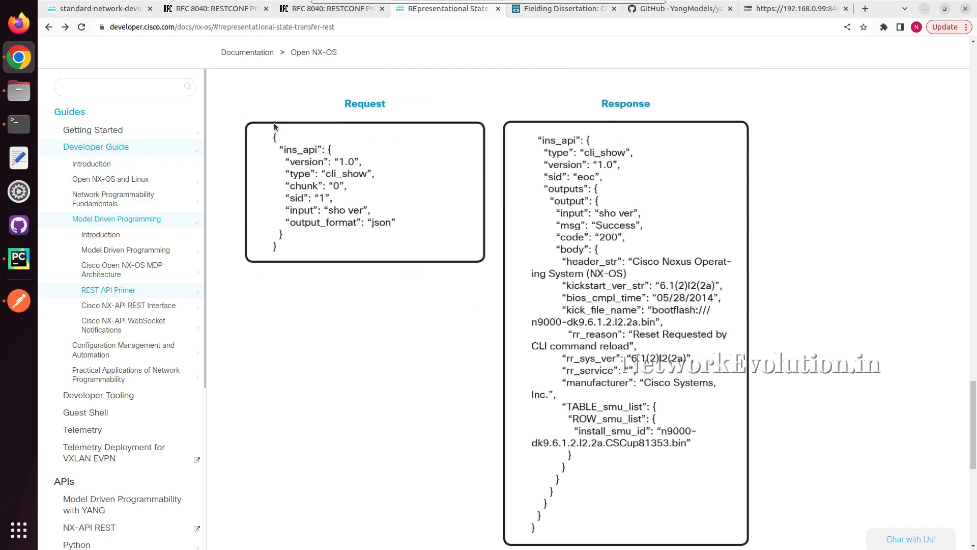
pyautogui.scroll(-3)
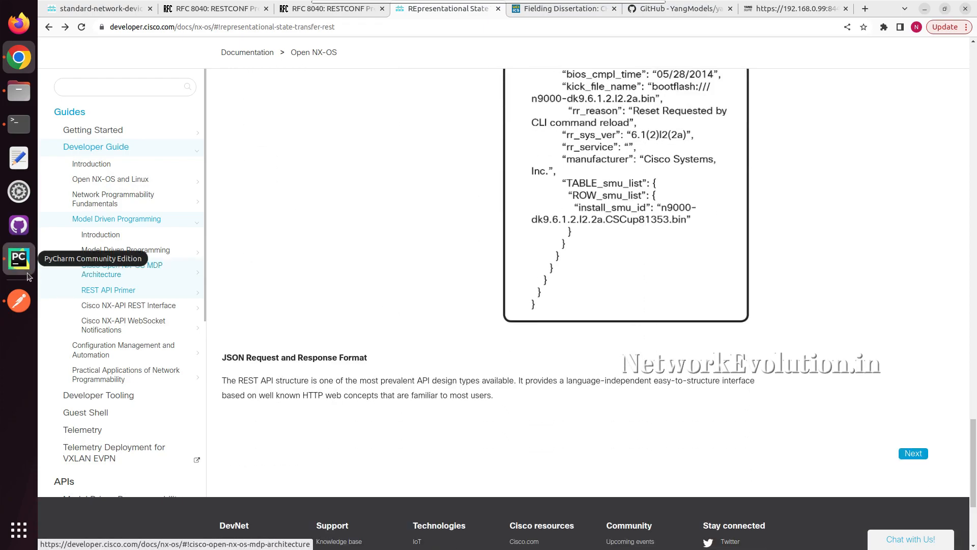
pyautogui.click(18, 258)
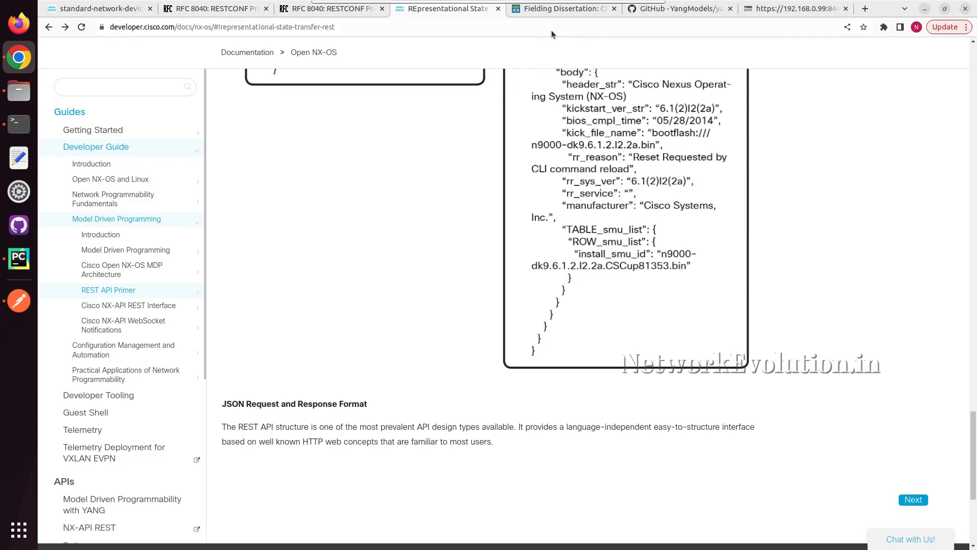
# - Skim Fielding's dissertation Chapter 5 on stateless and cache constraints, then view the YangModels/yang GitHub repository
pyautogui.click(561, 9)
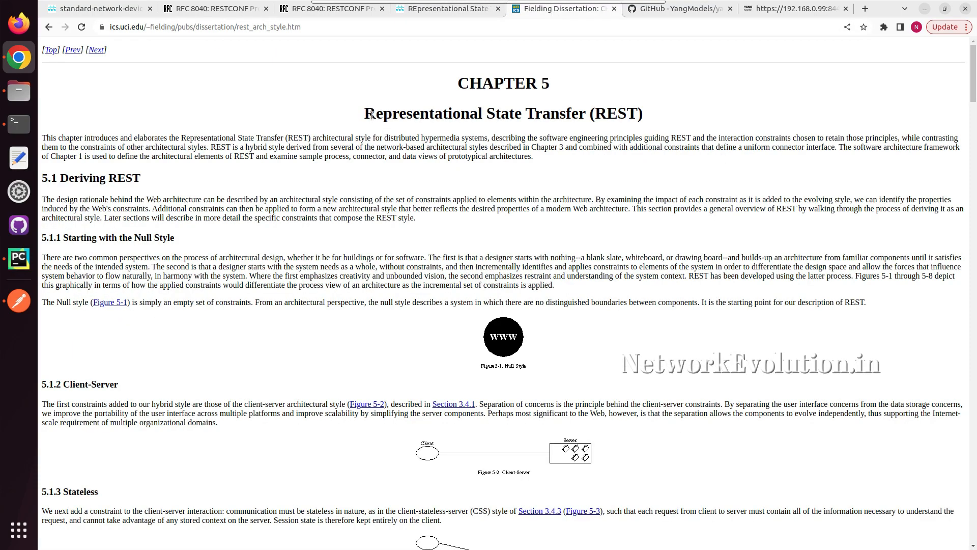
pyautogui.moveTo(451, 111)
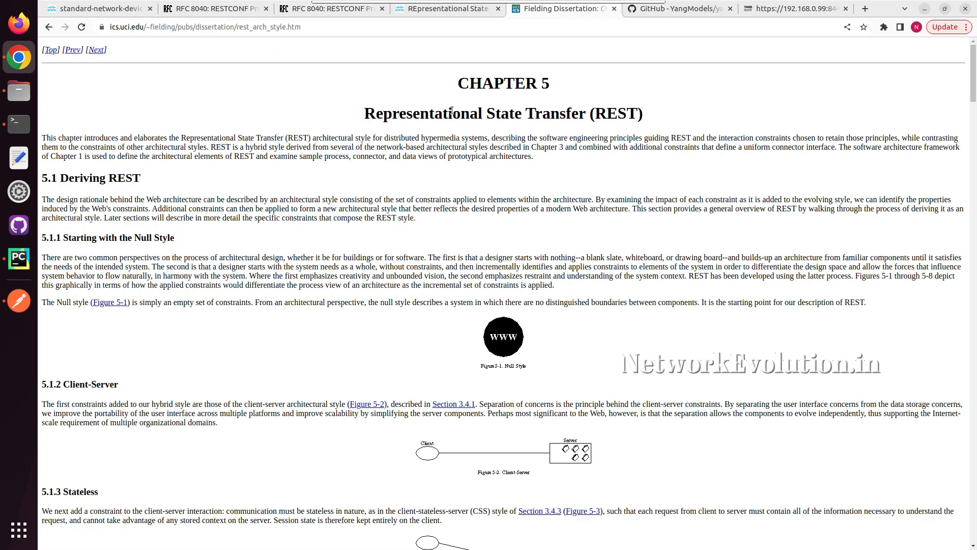
pyautogui.scroll(-3)
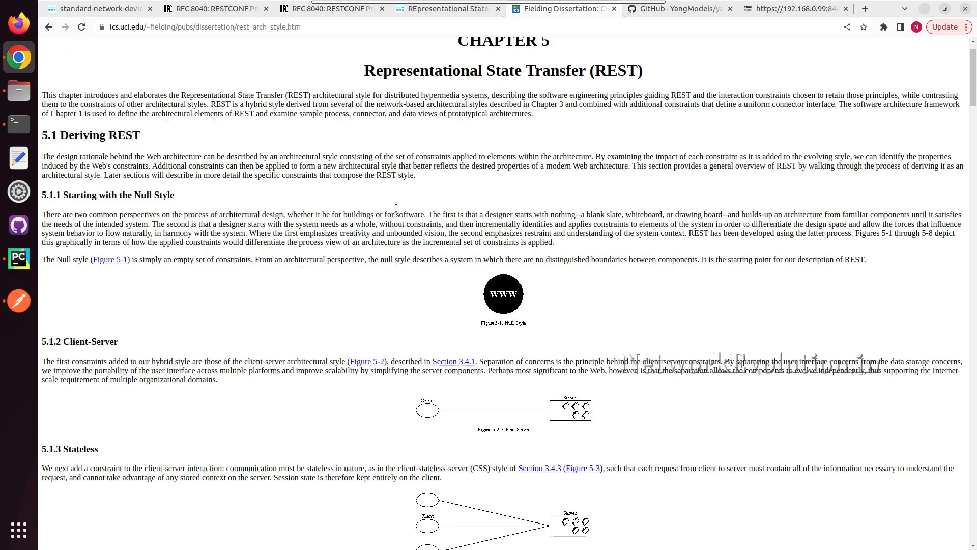
pyautogui.scroll(-3)
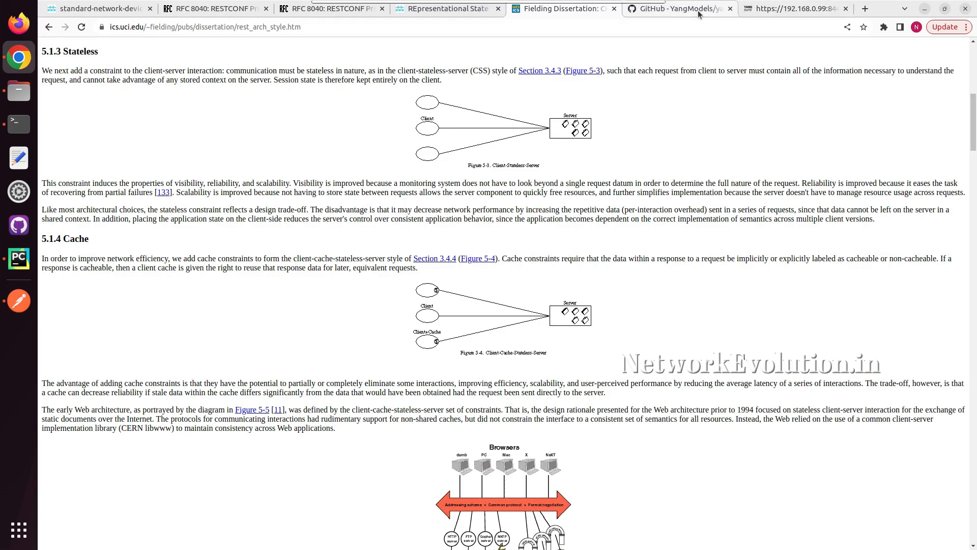
pyautogui.click(679, 8)
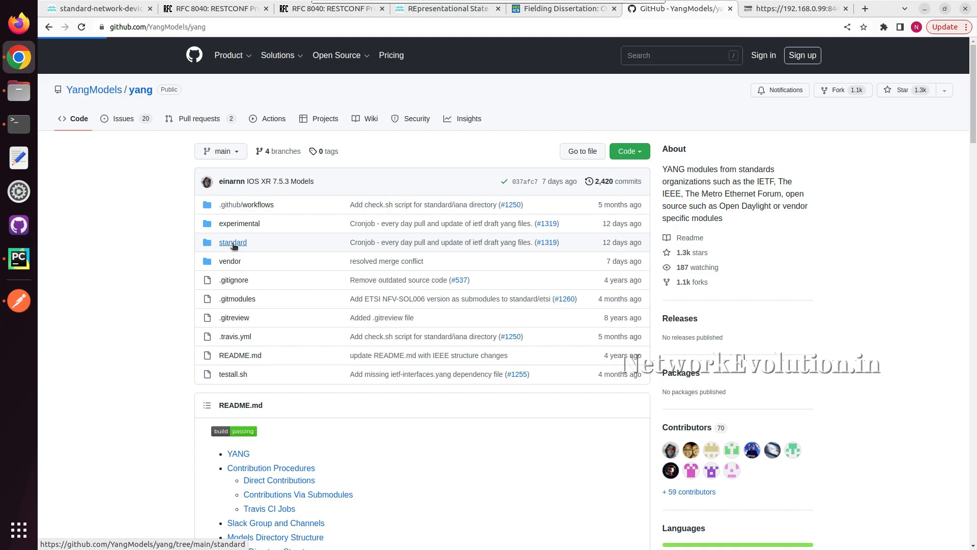
# - Open the vendor folder in the YangModels/yang repository file list
pyautogui.click(233, 243)
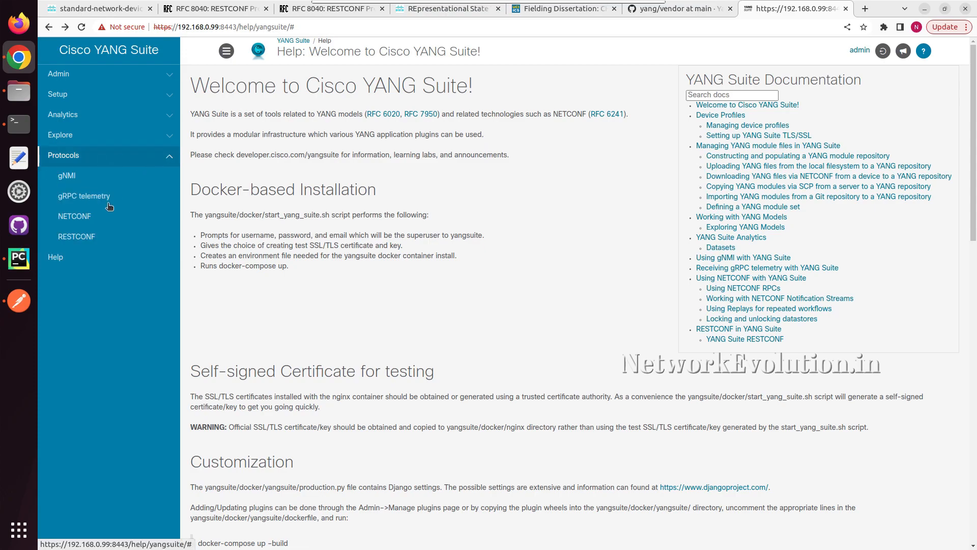
# - In RESTCONF, load Cisco-IOS-XE-native from IOS_XR-Native-Set for csr1000v_0.63 with no depth limit
pyautogui.click(76, 236)
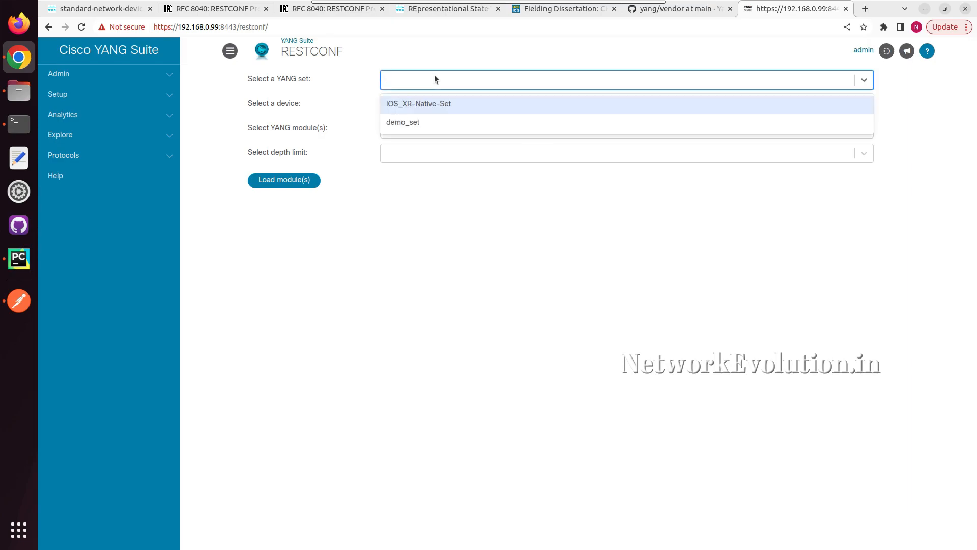
pyautogui.moveTo(441, 100)
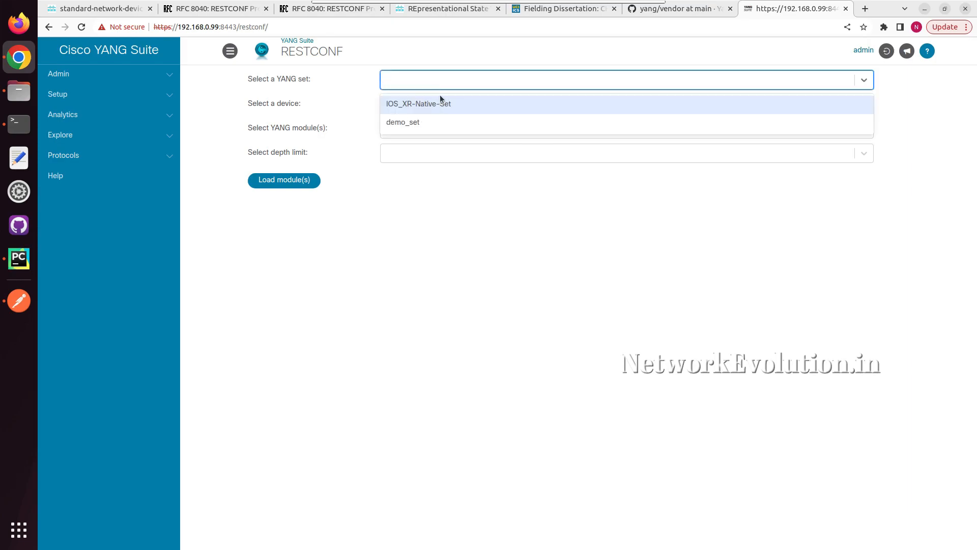
pyautogui.click(418, 104)
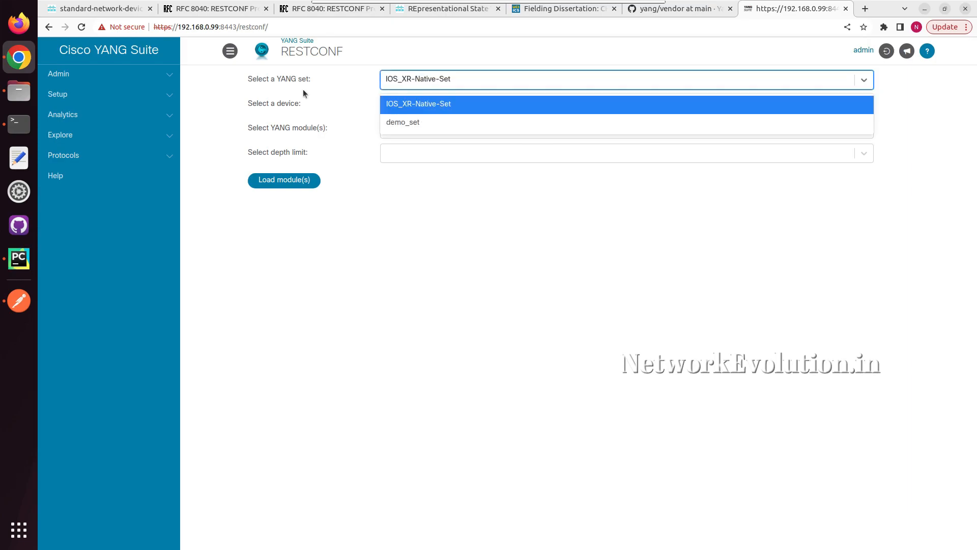
pyautogui.click(418, 103)
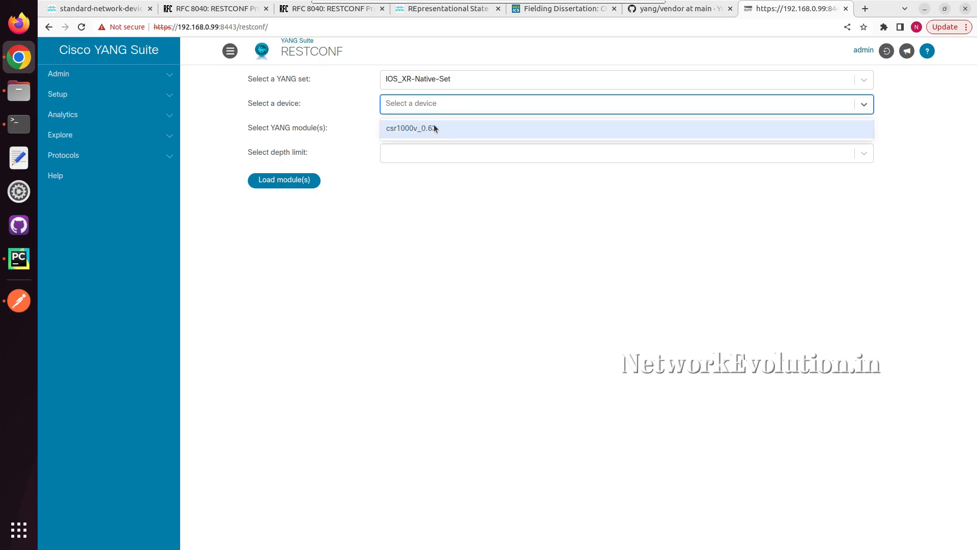
pyautogui.click(416, 128)
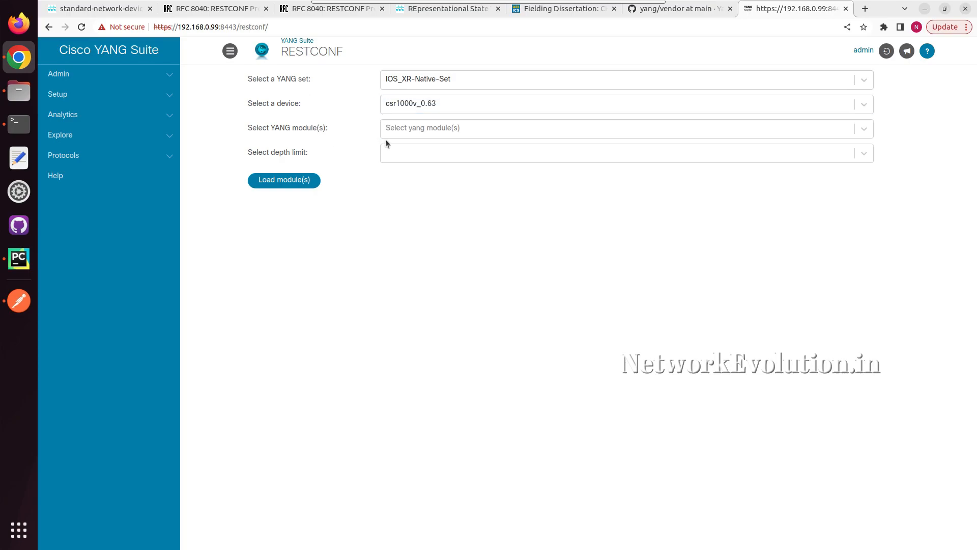
pyautogui.click(623, 128)
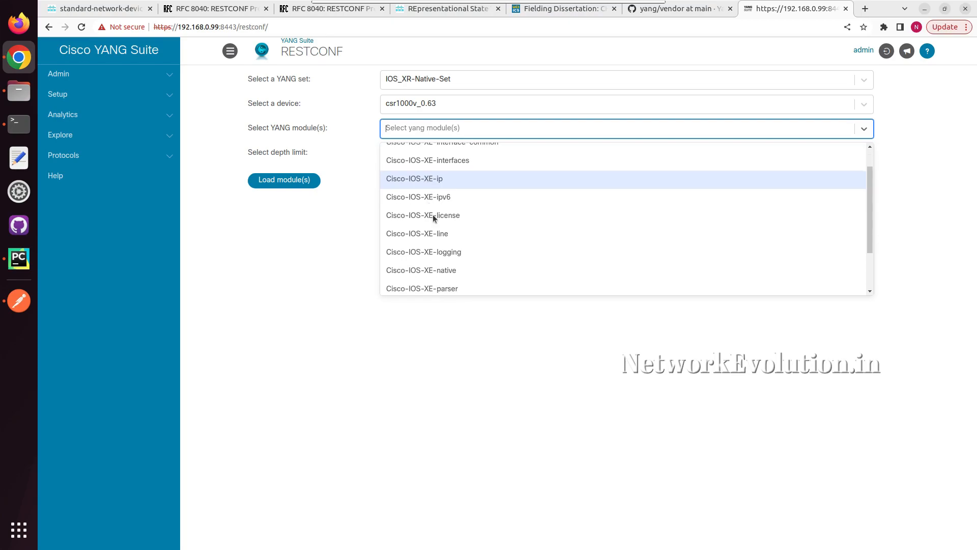
pyautogui.click(421, 270)
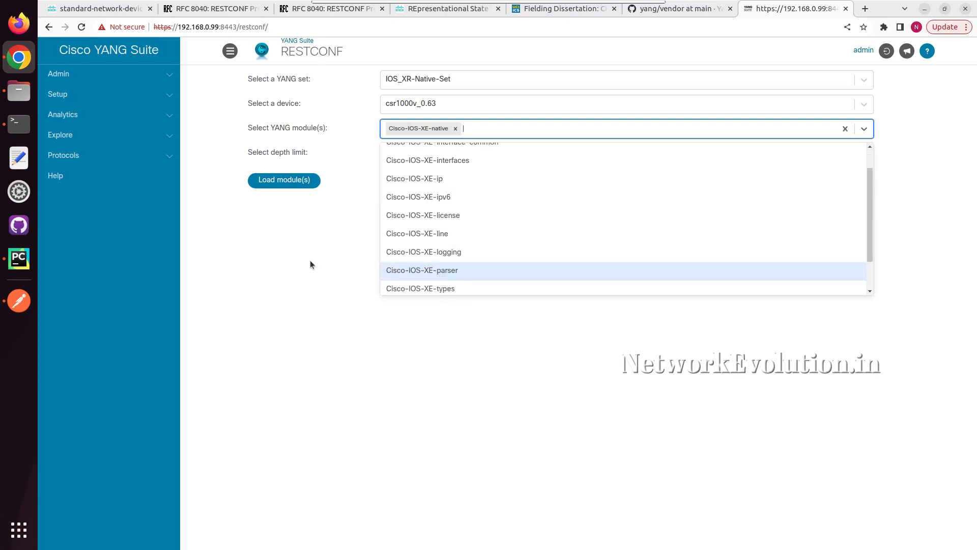
pyautogui.click(623, 152)
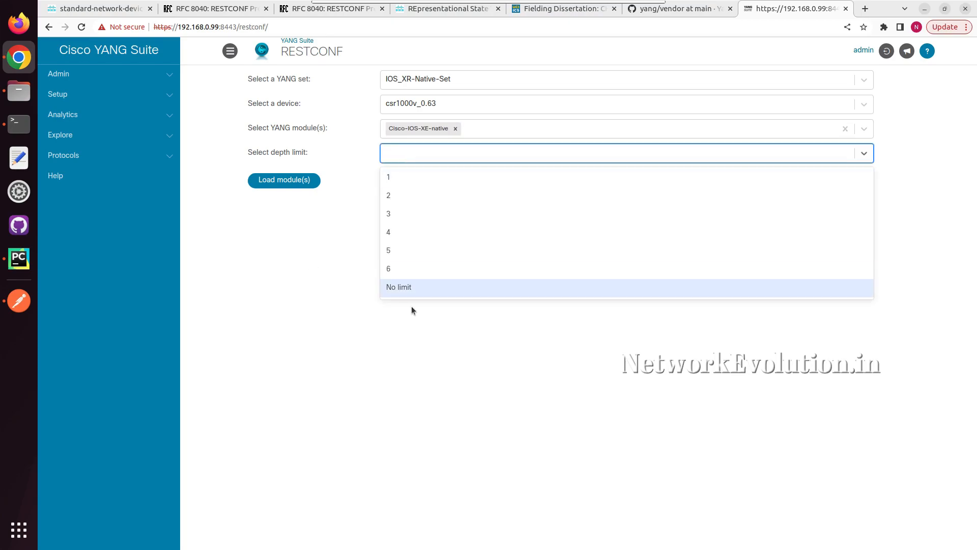
pyautogui.click(398, 287)
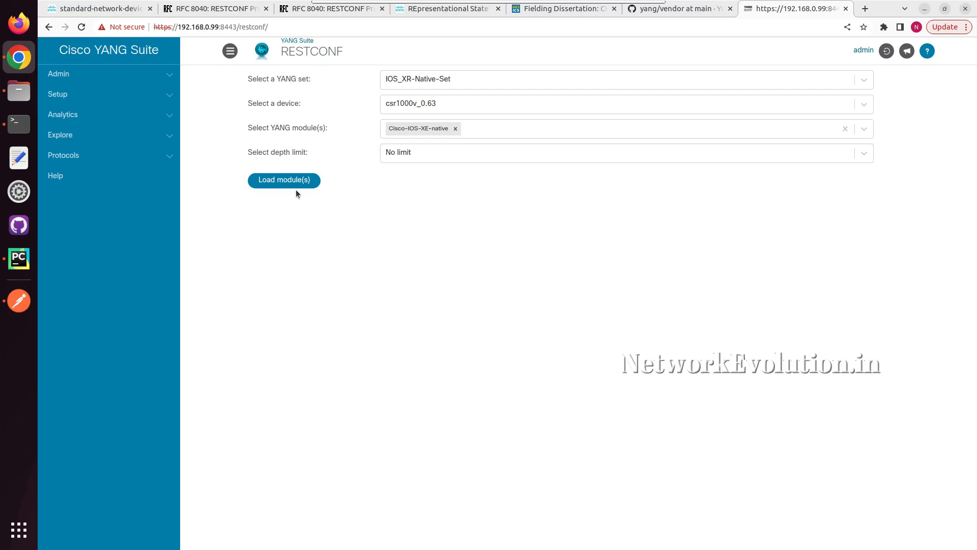
pyautogui.click(283, 181)
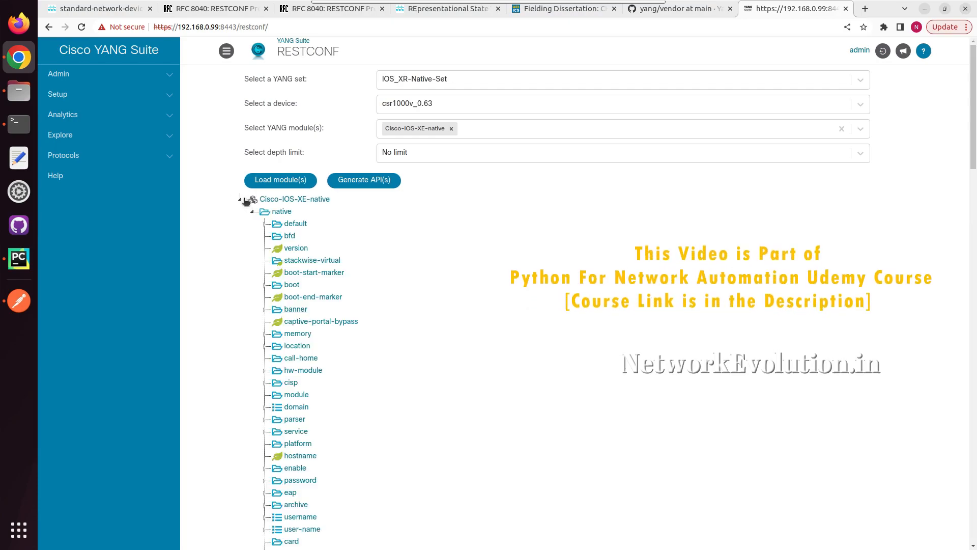
# - Select the hostname node, collapse the native tree to its root, and switch to Postman
pyautogui.scroll(-3)
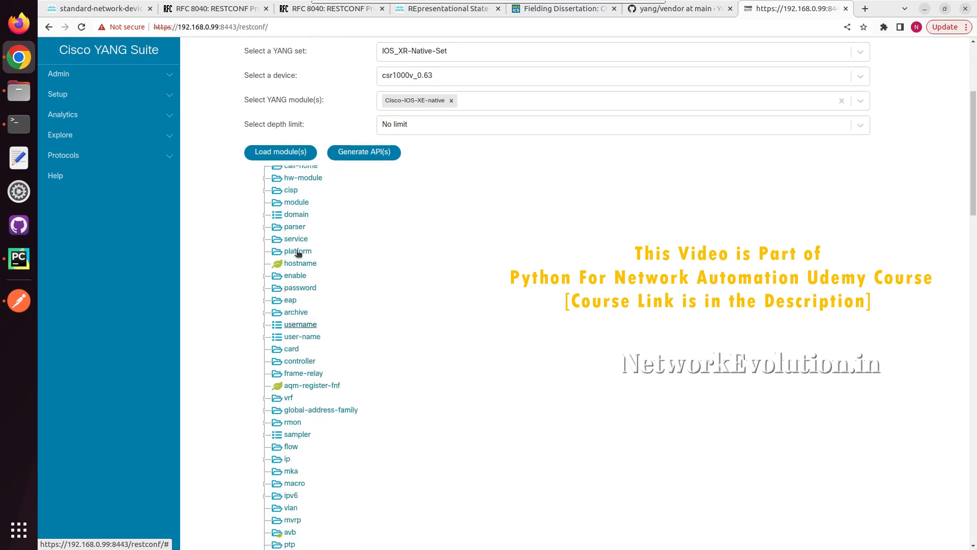
pyautogui.click(301, 263)
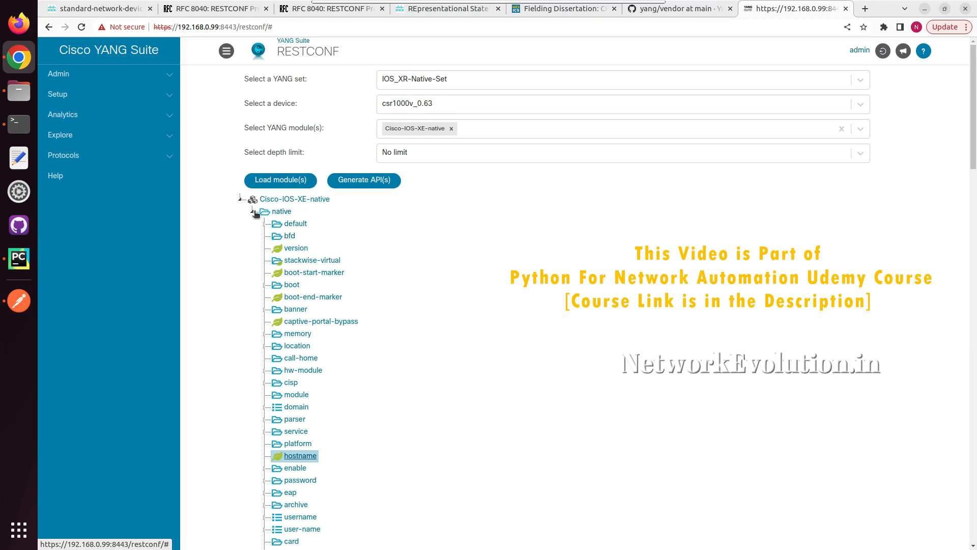
pyautogui.click(254, 211)
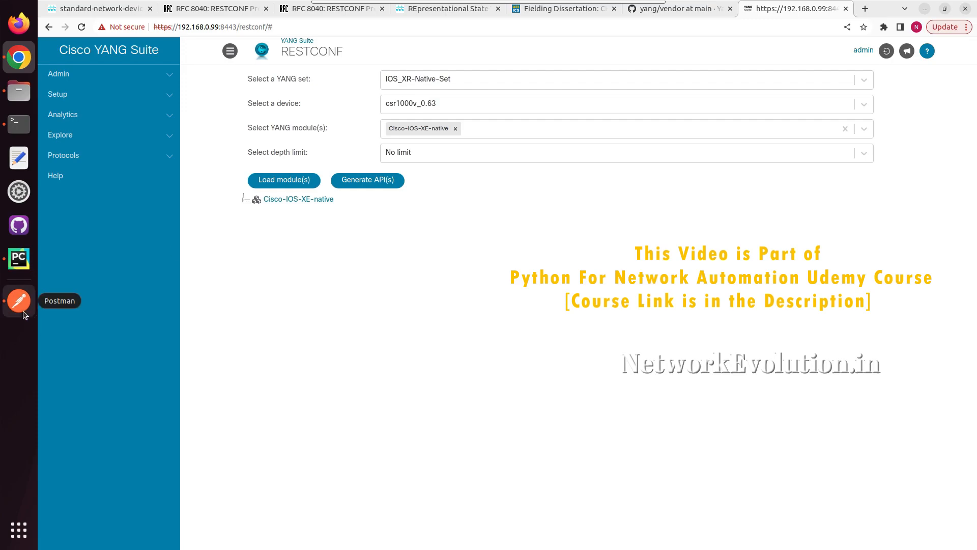
pyautogui.click(19, 301)
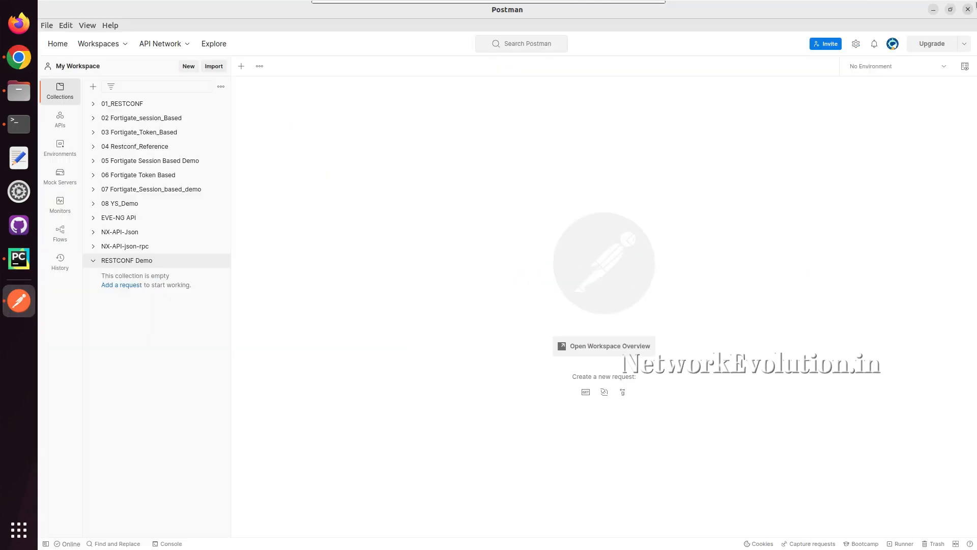